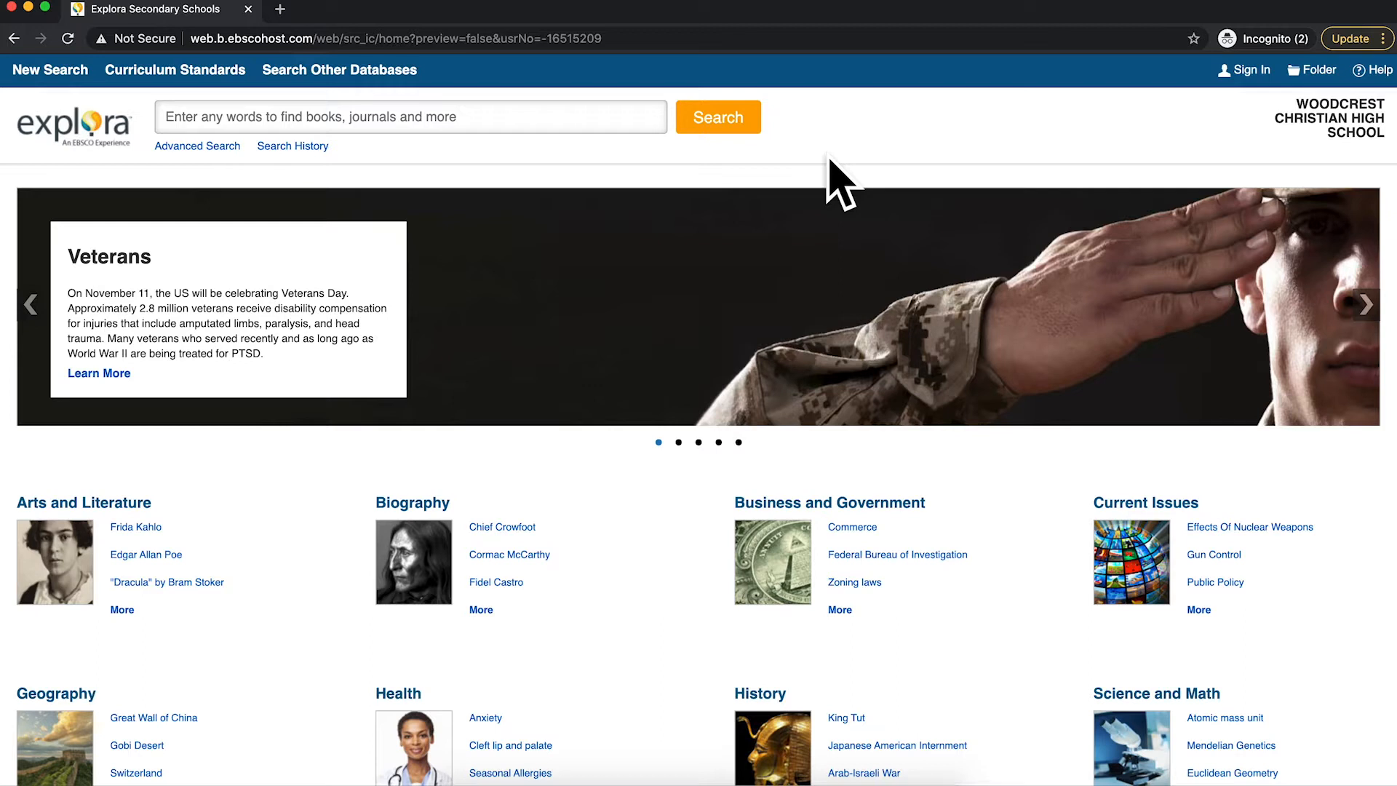
mouse_move(791, 81)
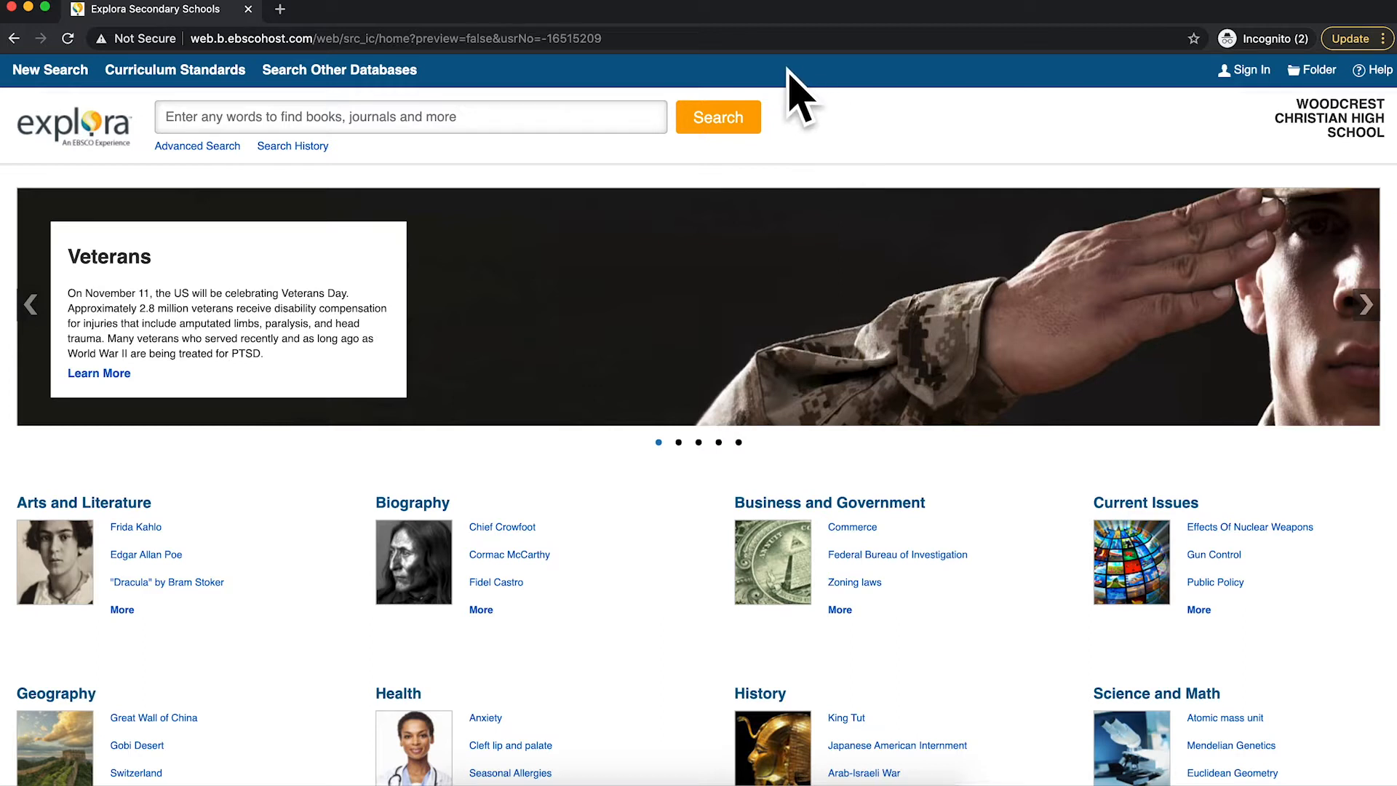
mouse_move(776, 109)
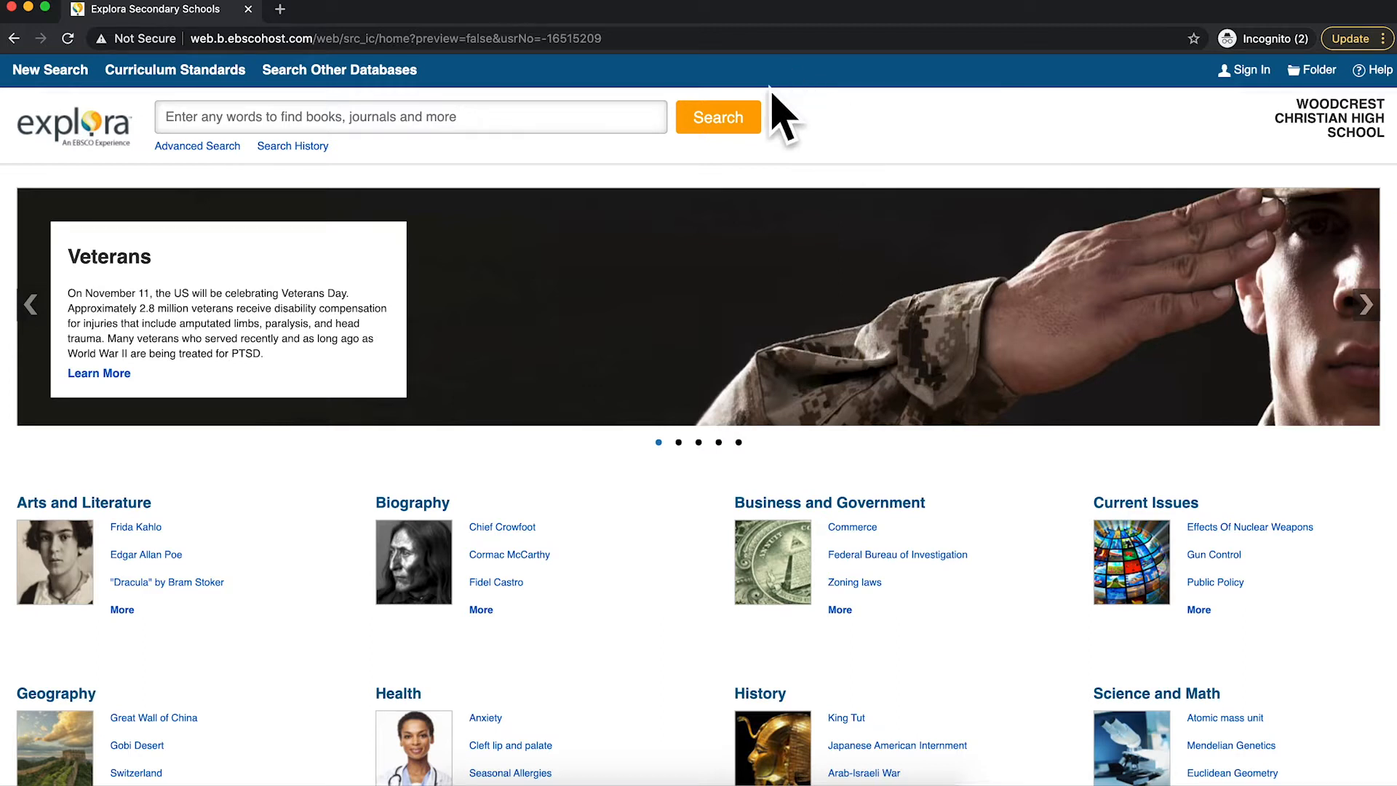
Type 'helen keller' into the Explora home page search box.
type("h")
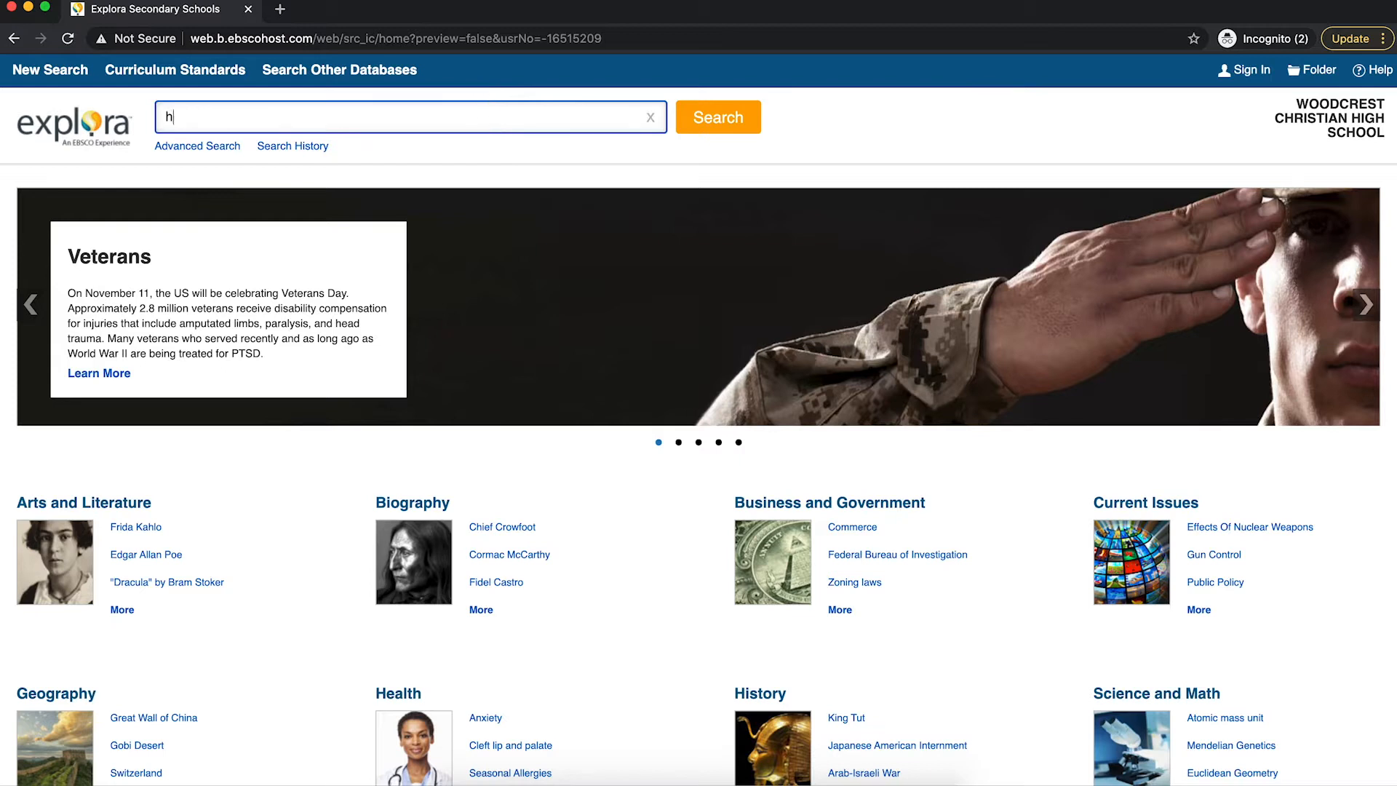
type("elen keller")
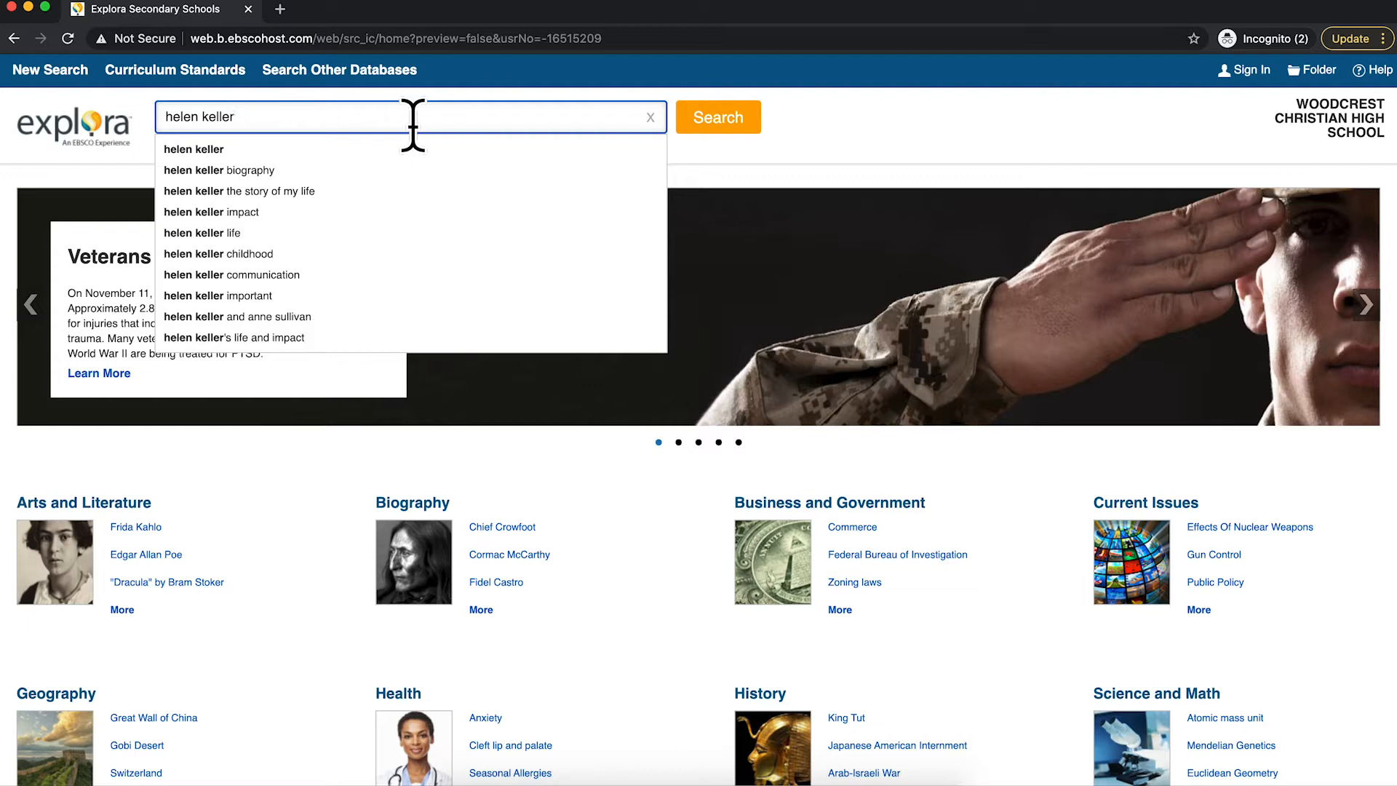
mouse_move(724, 159)
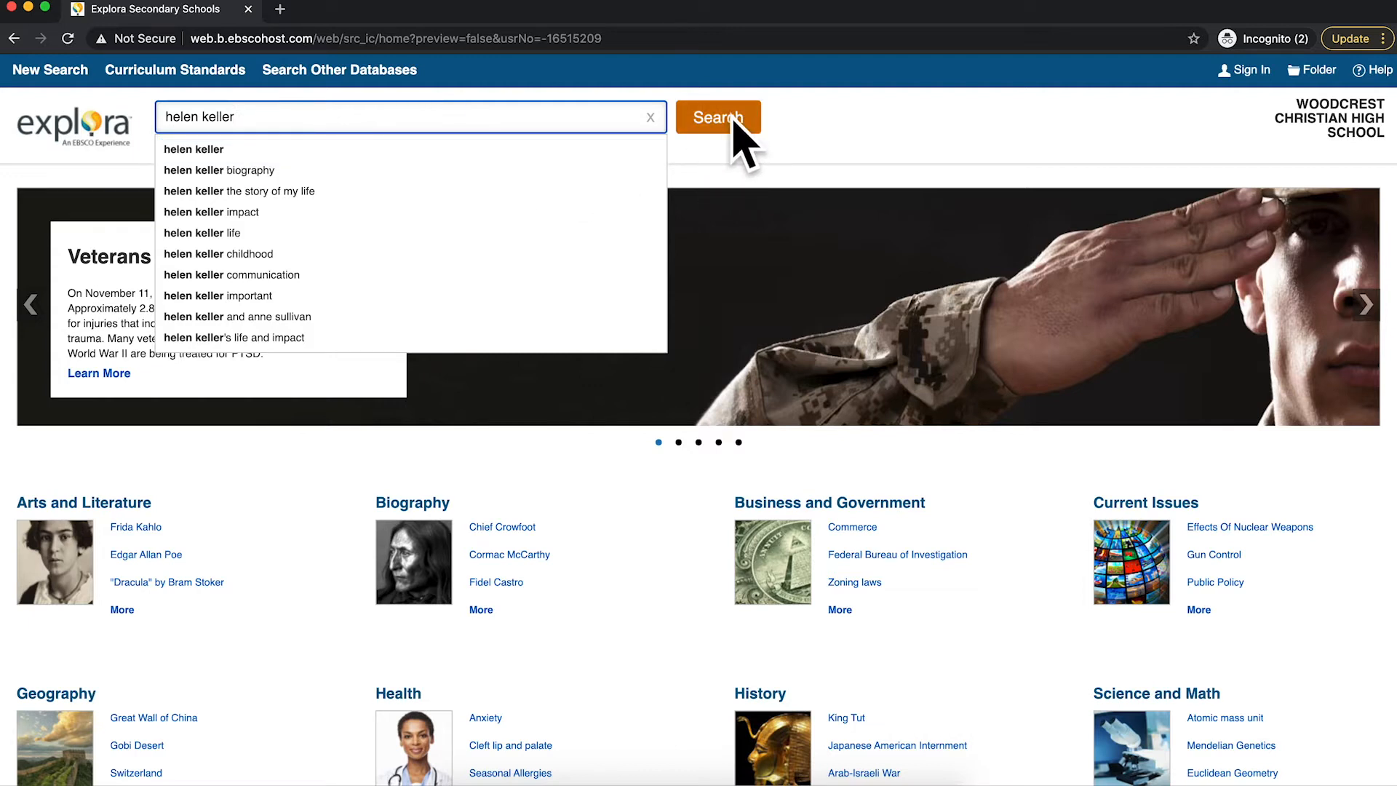
Run the helen keller search to get 353 full-text results.
left_click(719, 117)
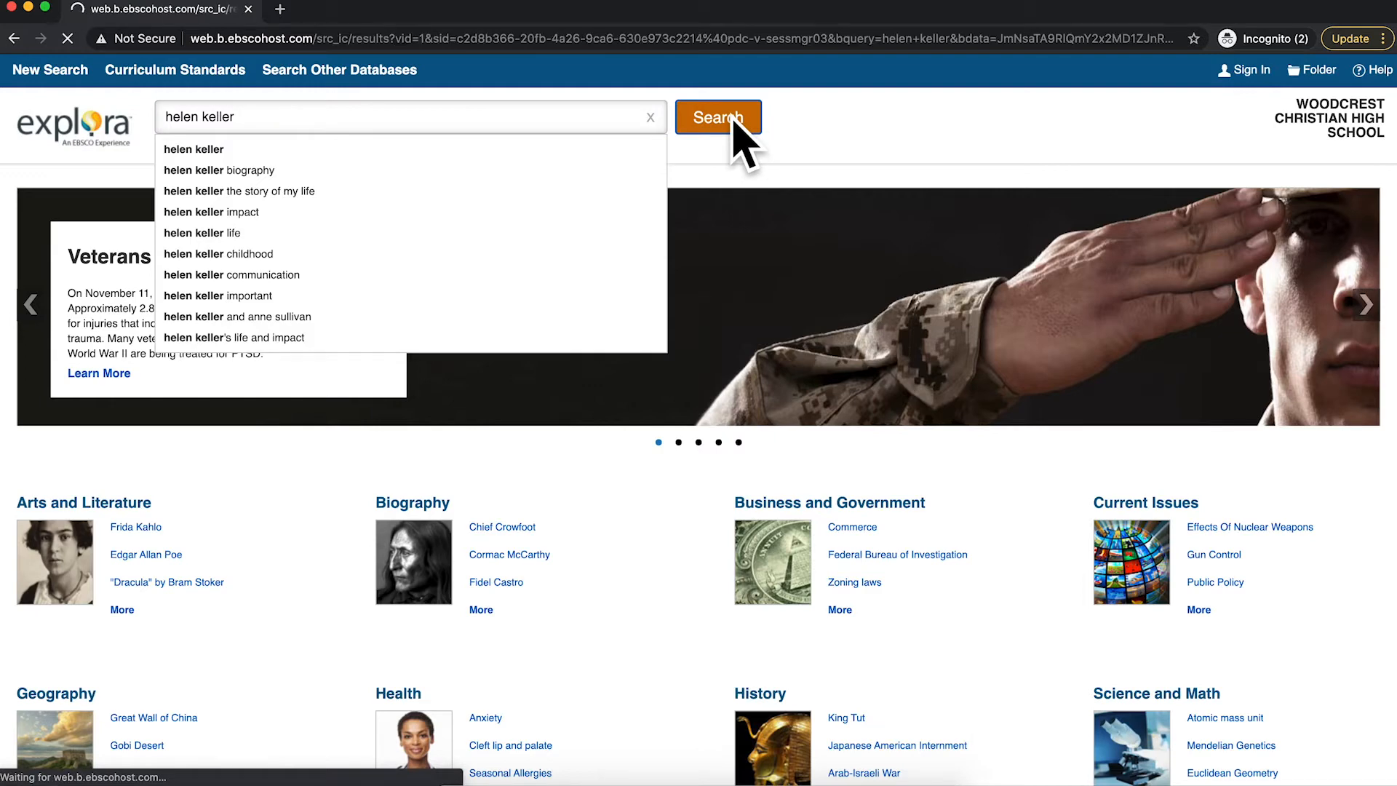
left_click(719, 117)
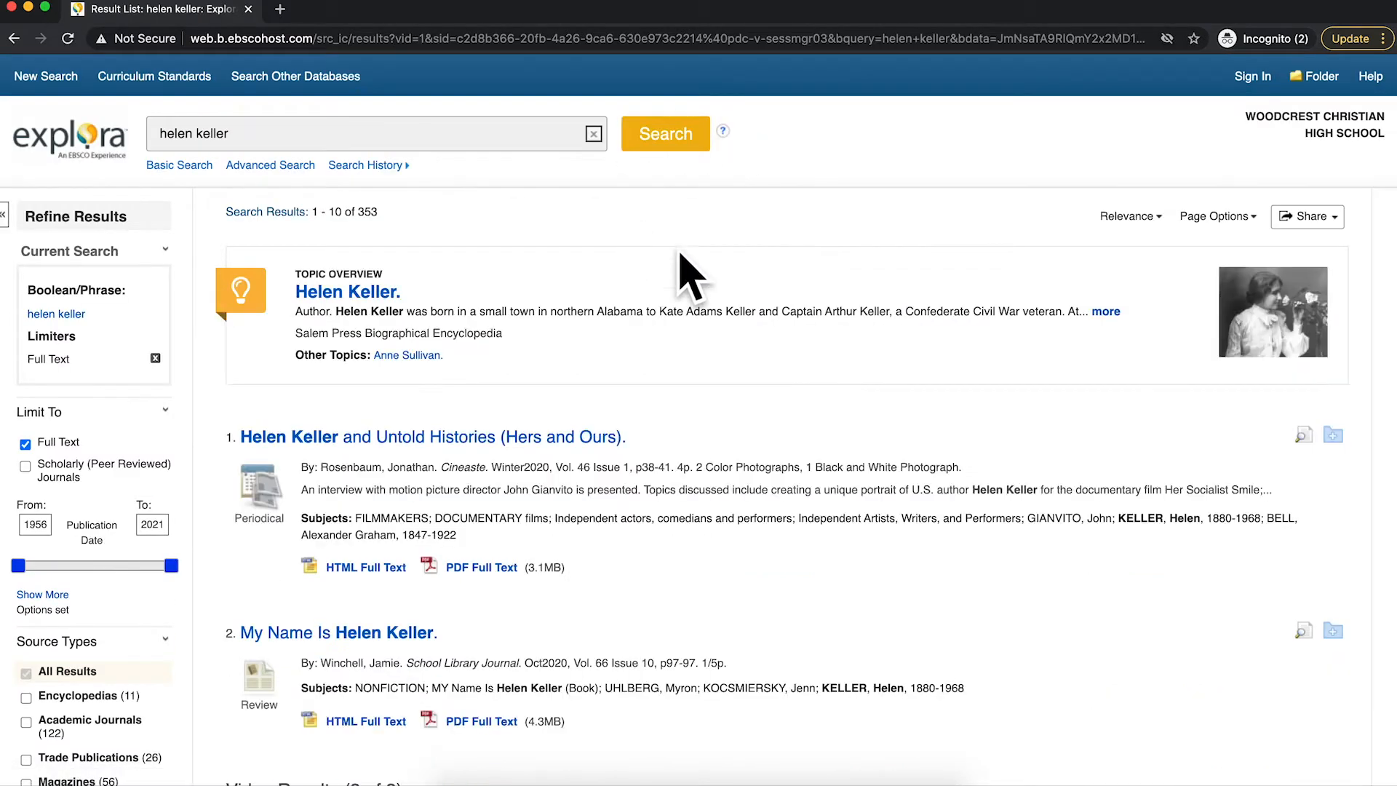
mouse_move(832, 301)
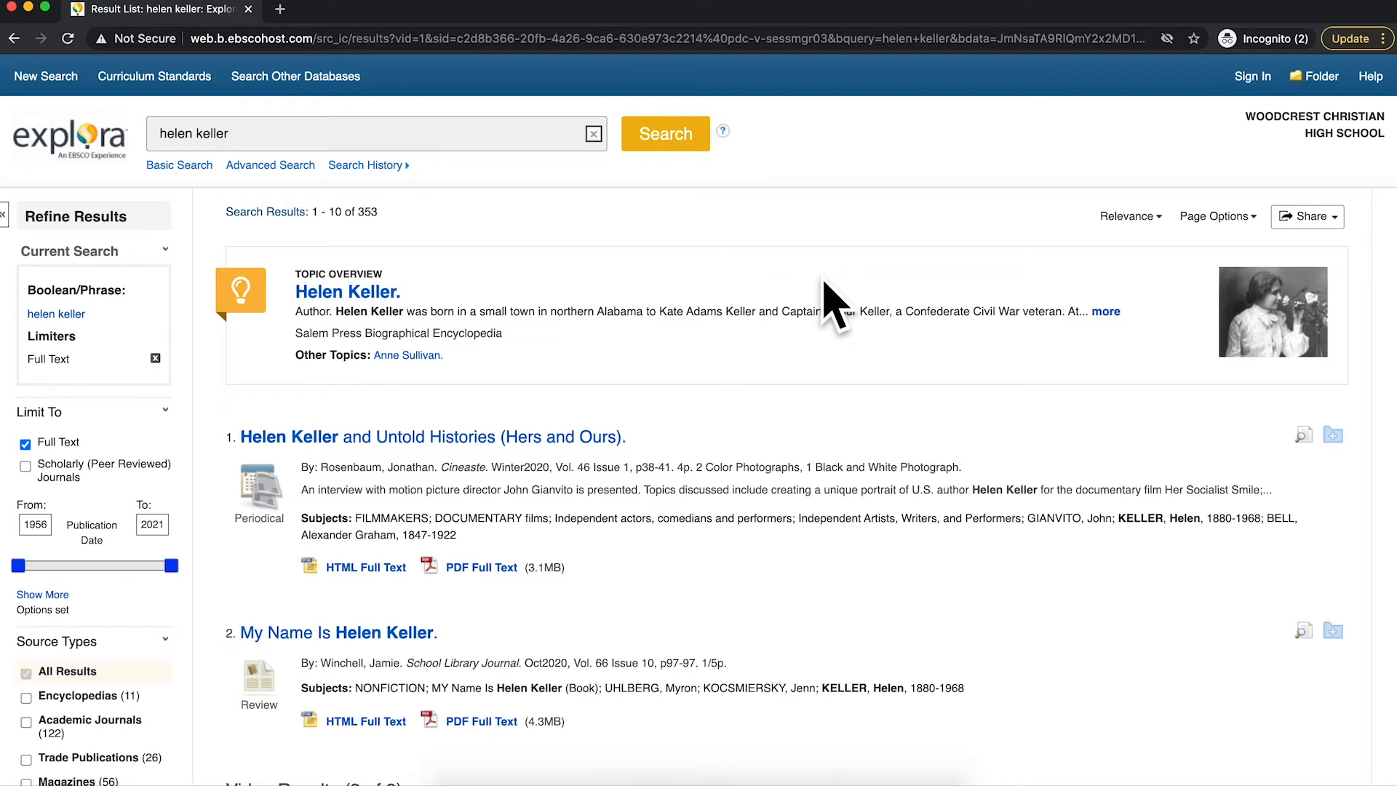
mouse_move(615, 167)
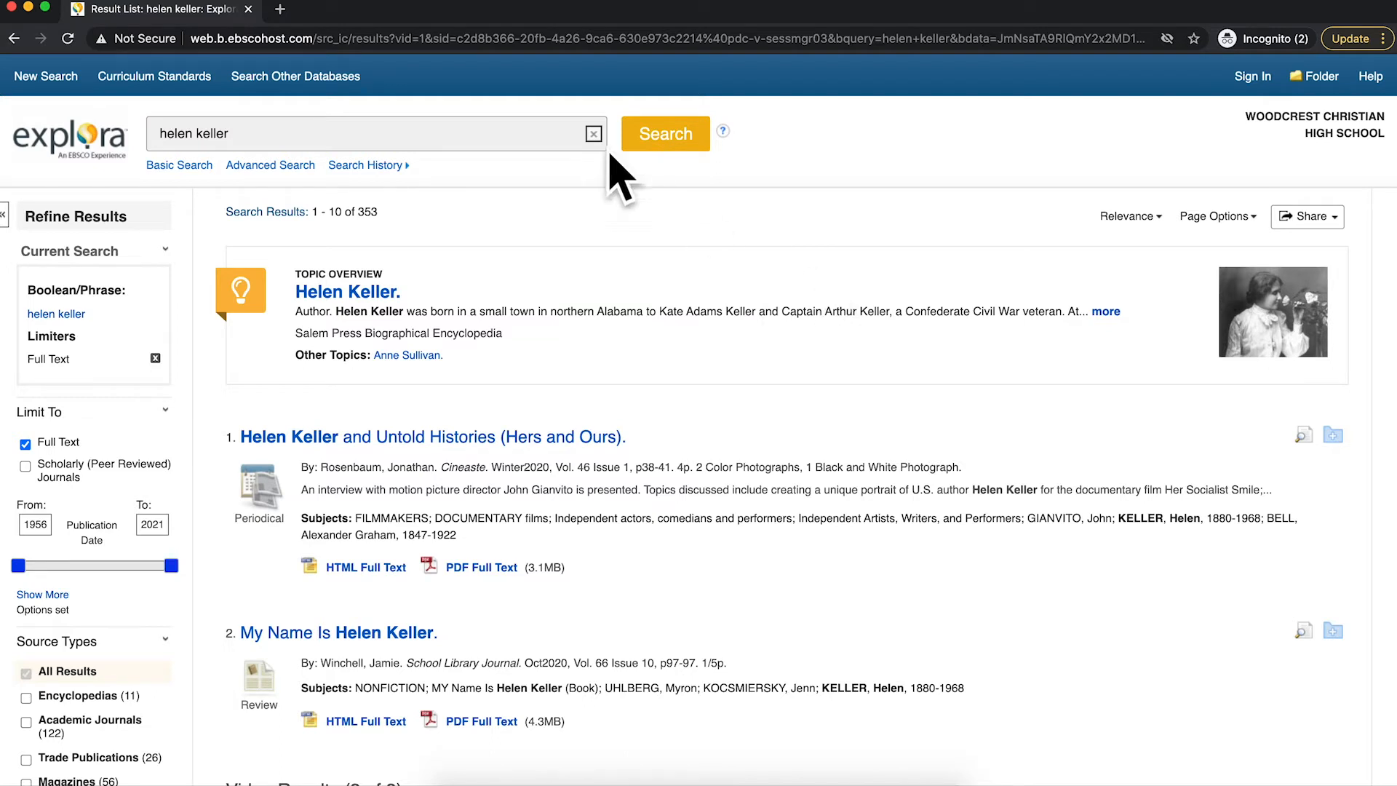
mouse_move(398, 225)
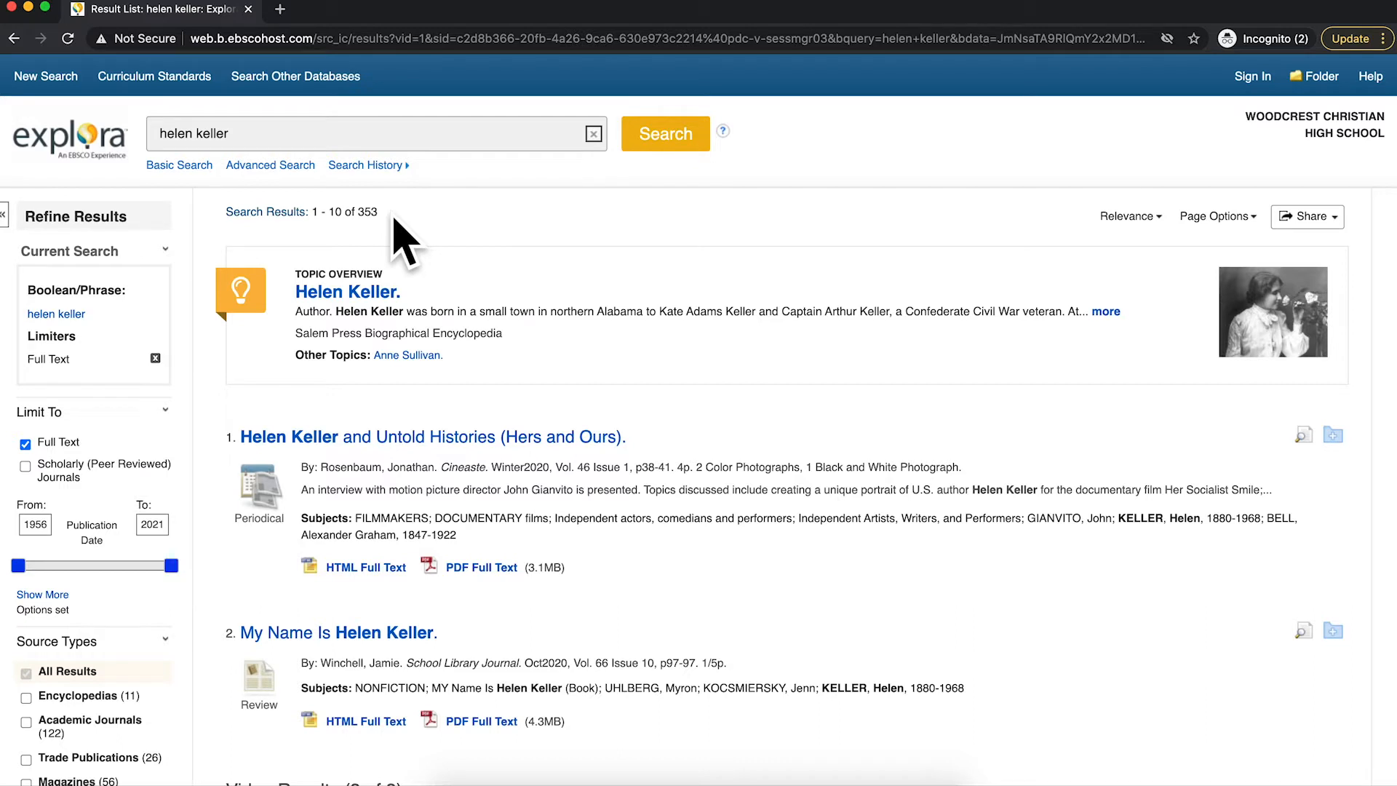
mouse_move(358, 291)
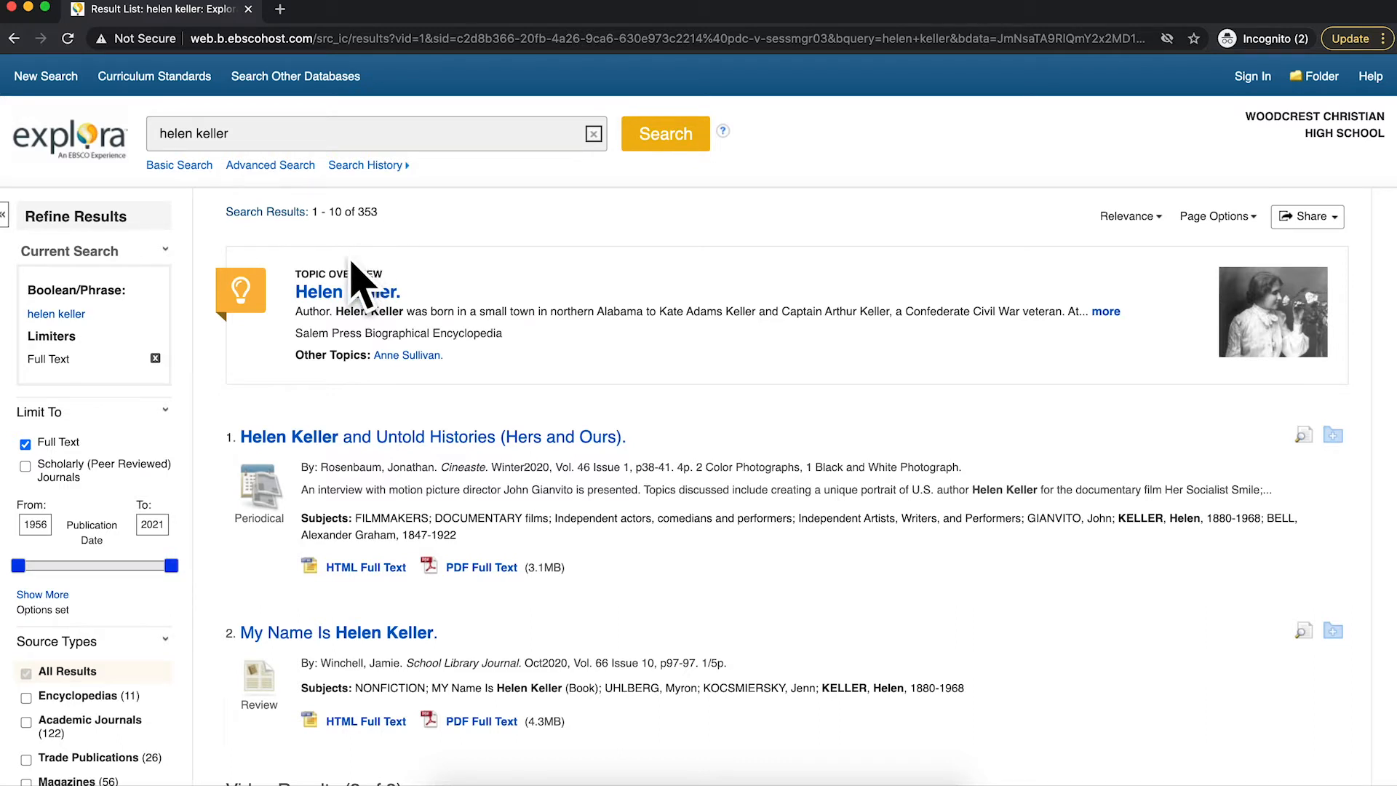
Open the Salem Press Helen Keller topic overview and read through the article.
left_click(343, 291)
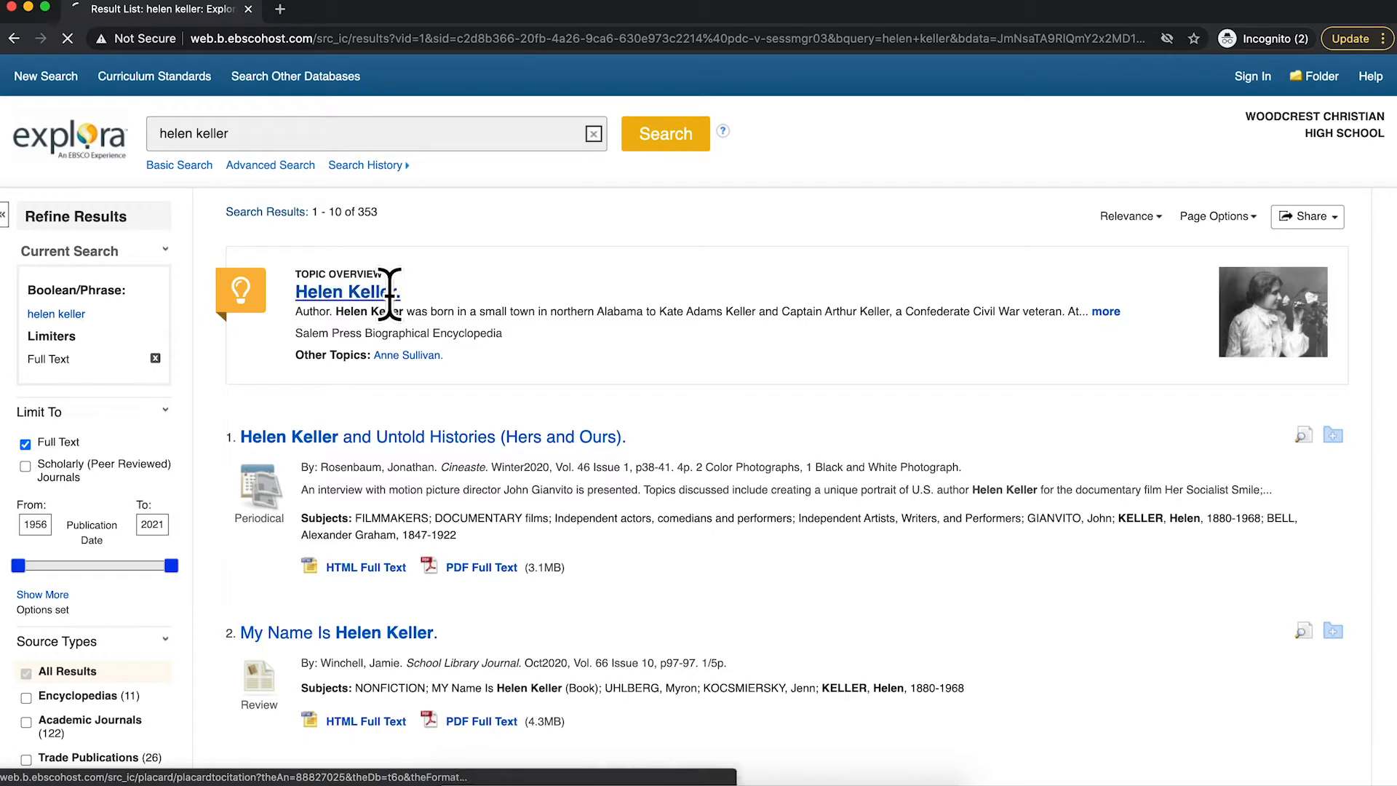
left_click(337, 291)
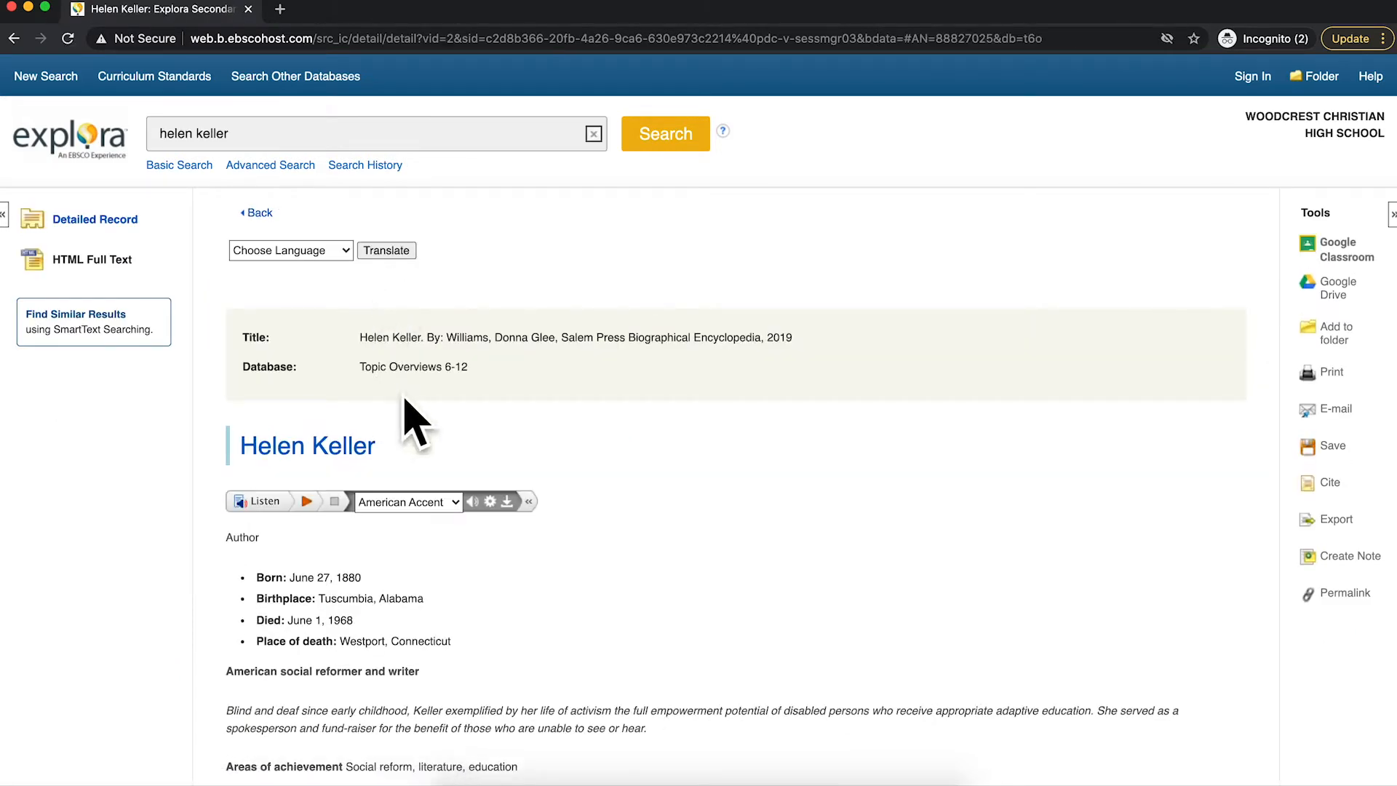
scroll("down", 3)
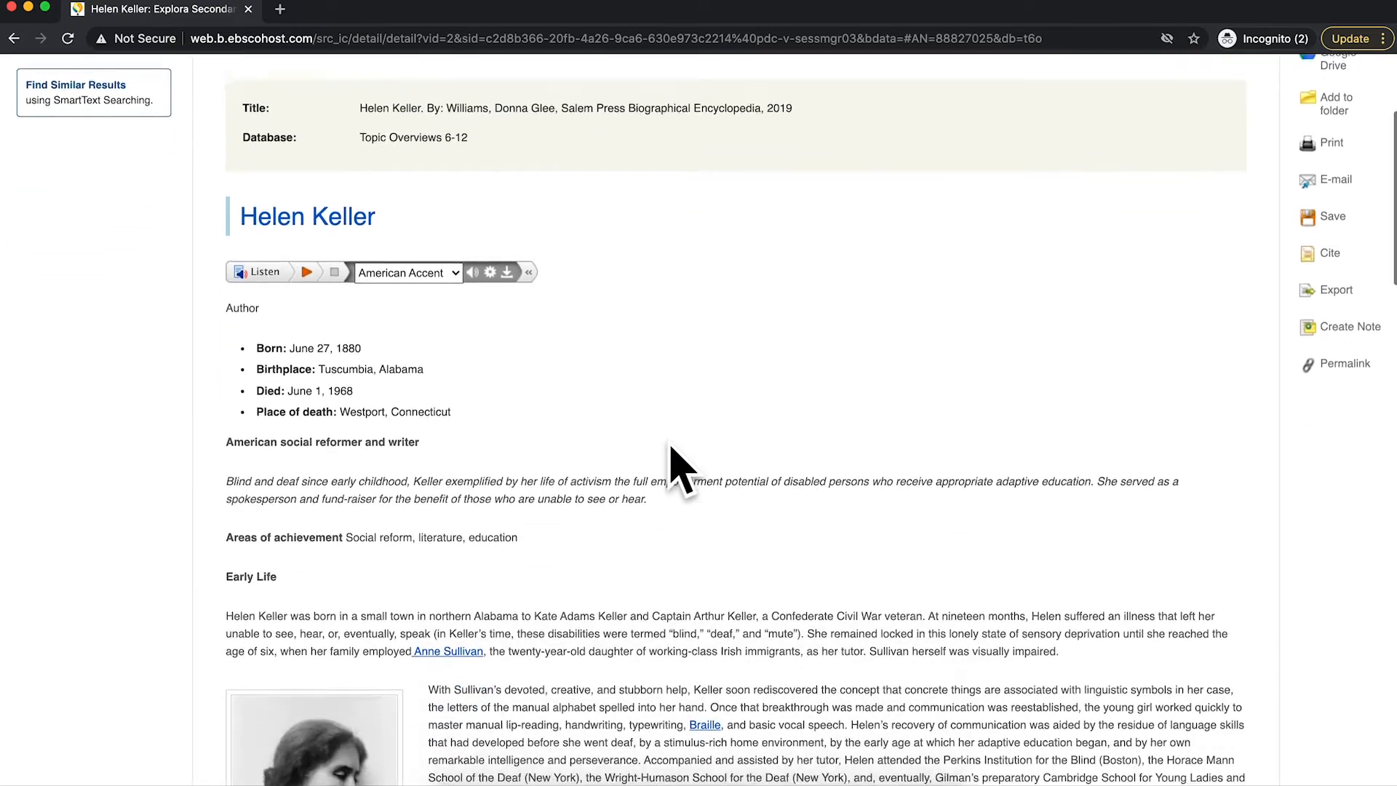
scroll("down", 3)
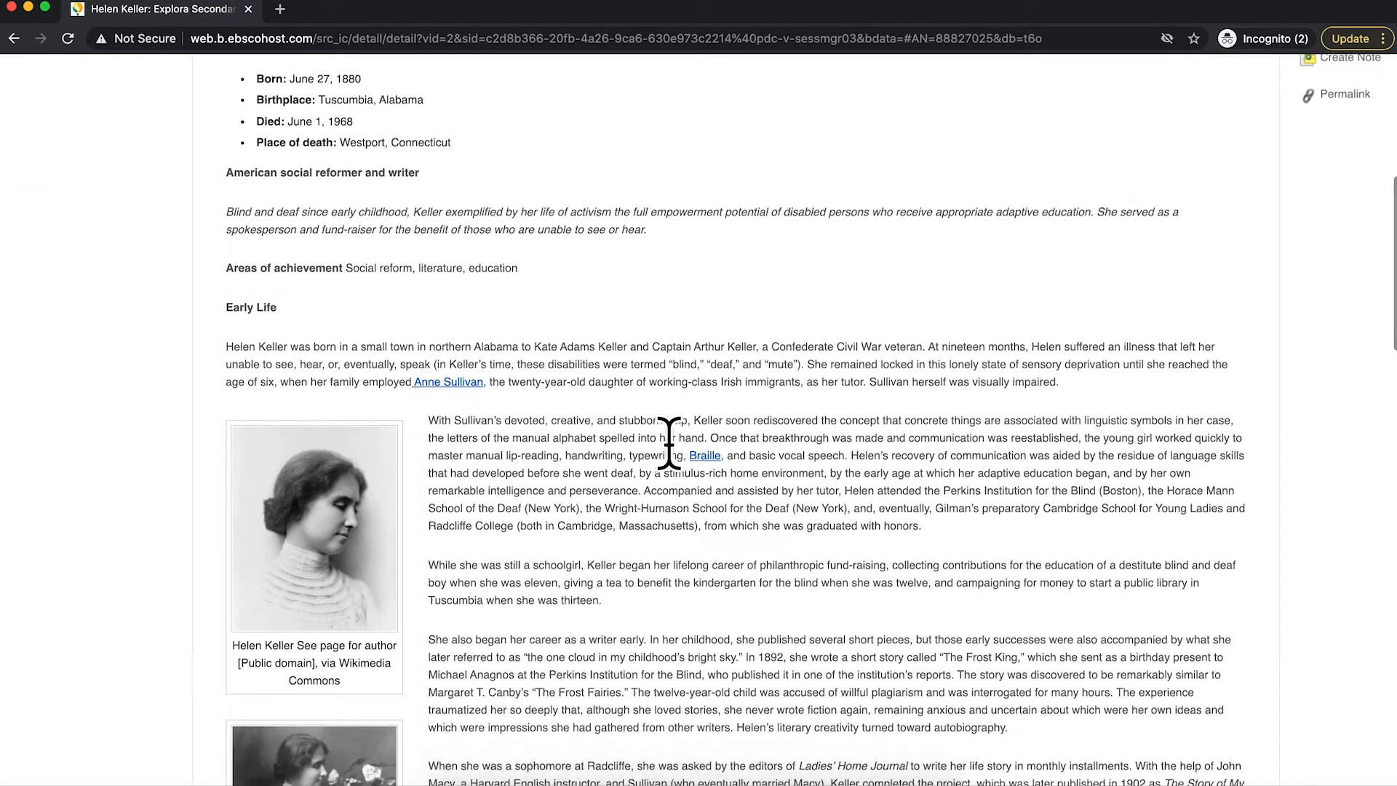
scroll("down", 3)
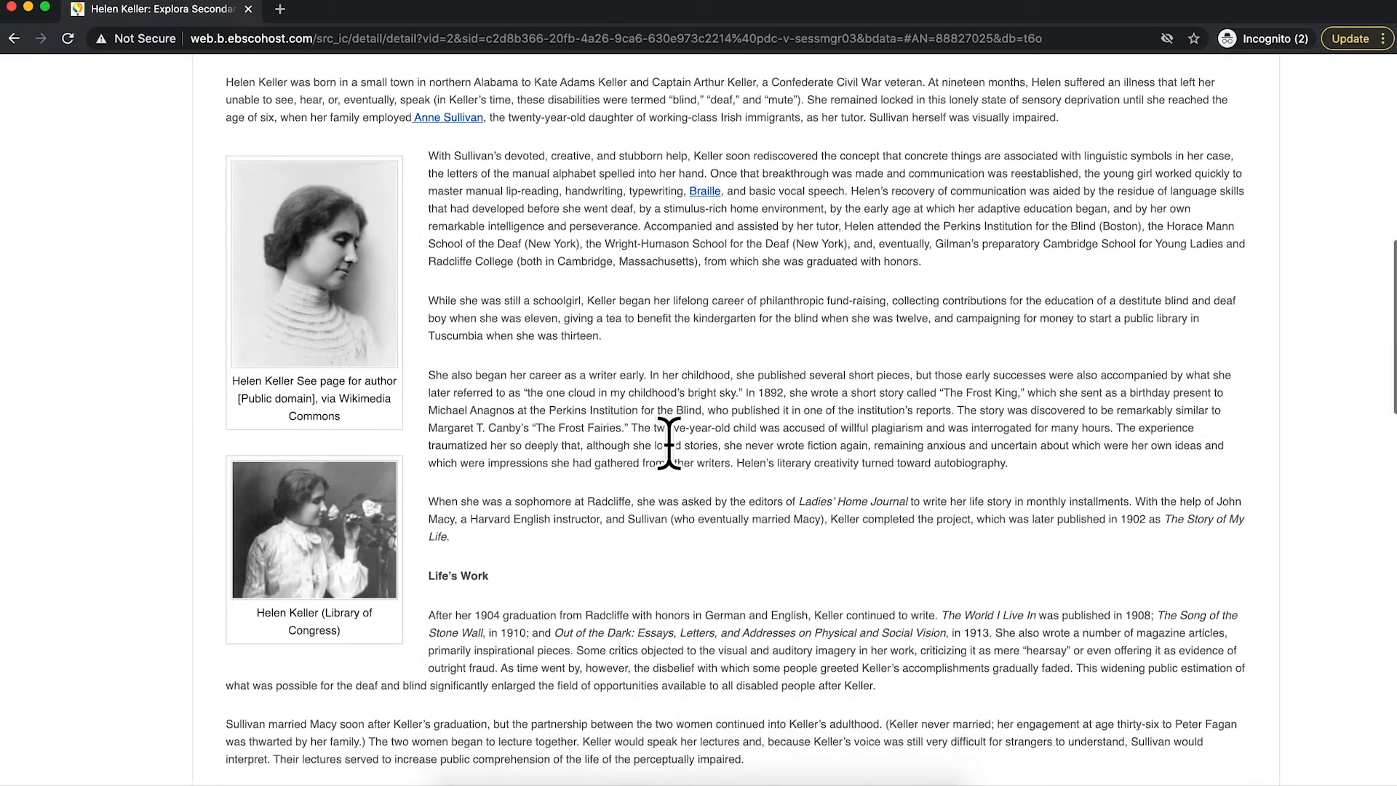
scroll("down", 3)
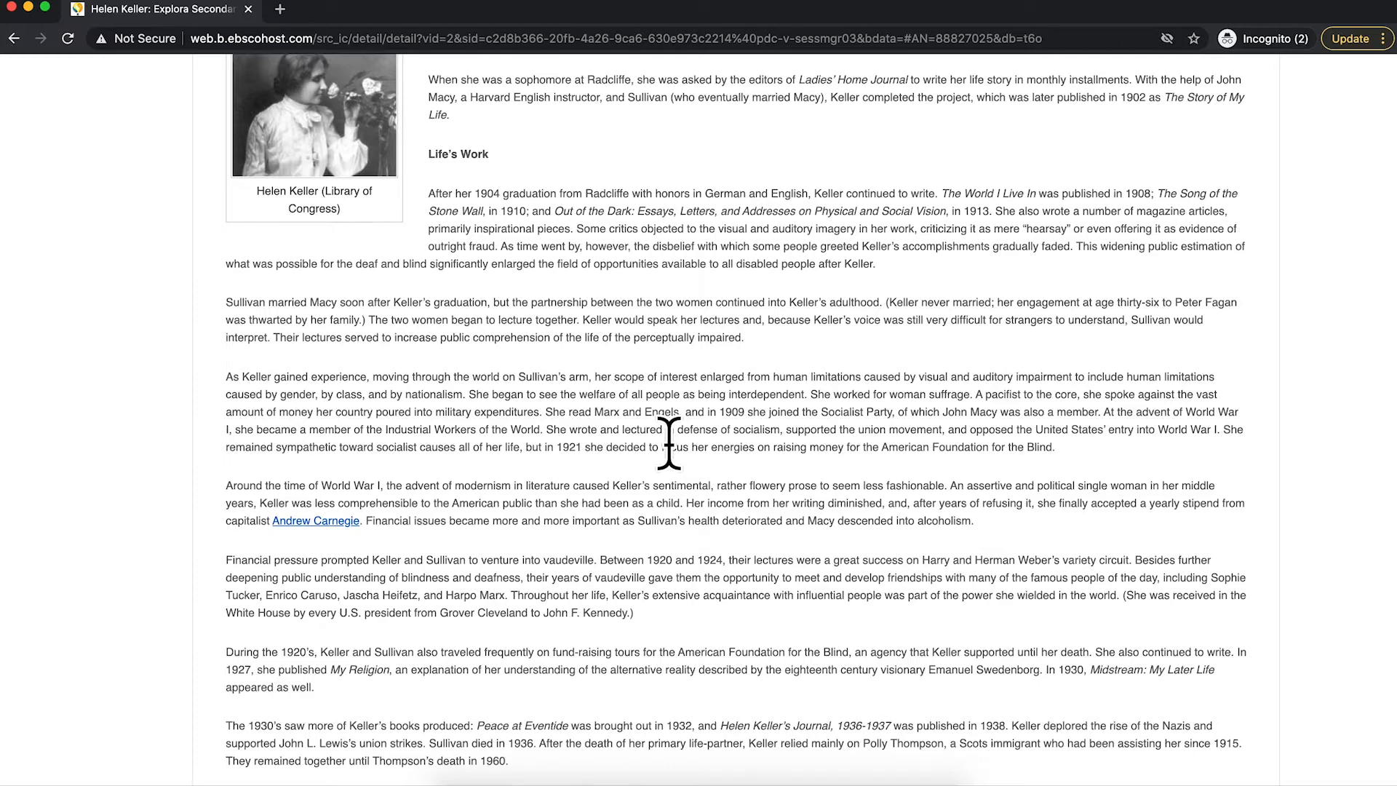
scroll("up", 3)
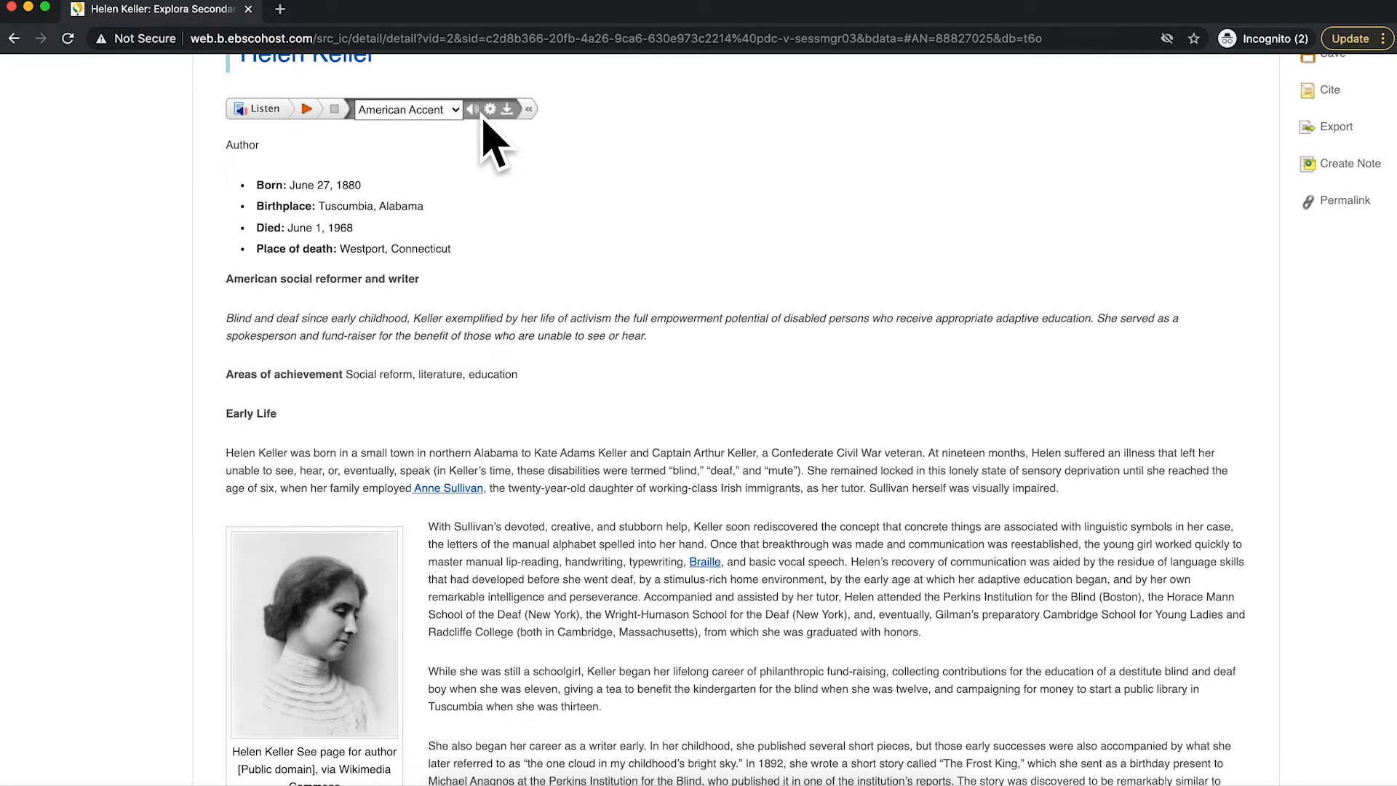
scroll("down", 3)
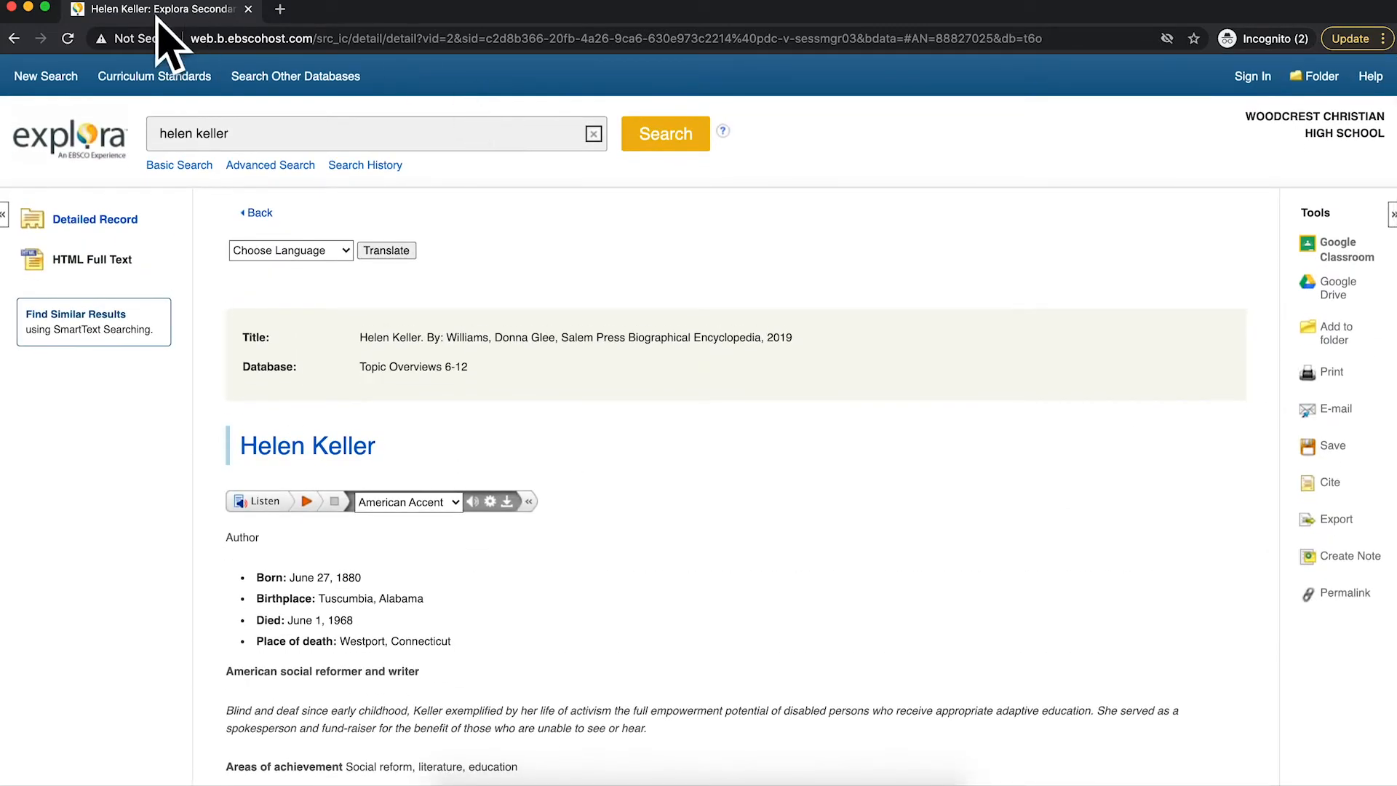
Return to the 353 helen keller results and scroll down to the Source Types filters.
left_click(28, 38)
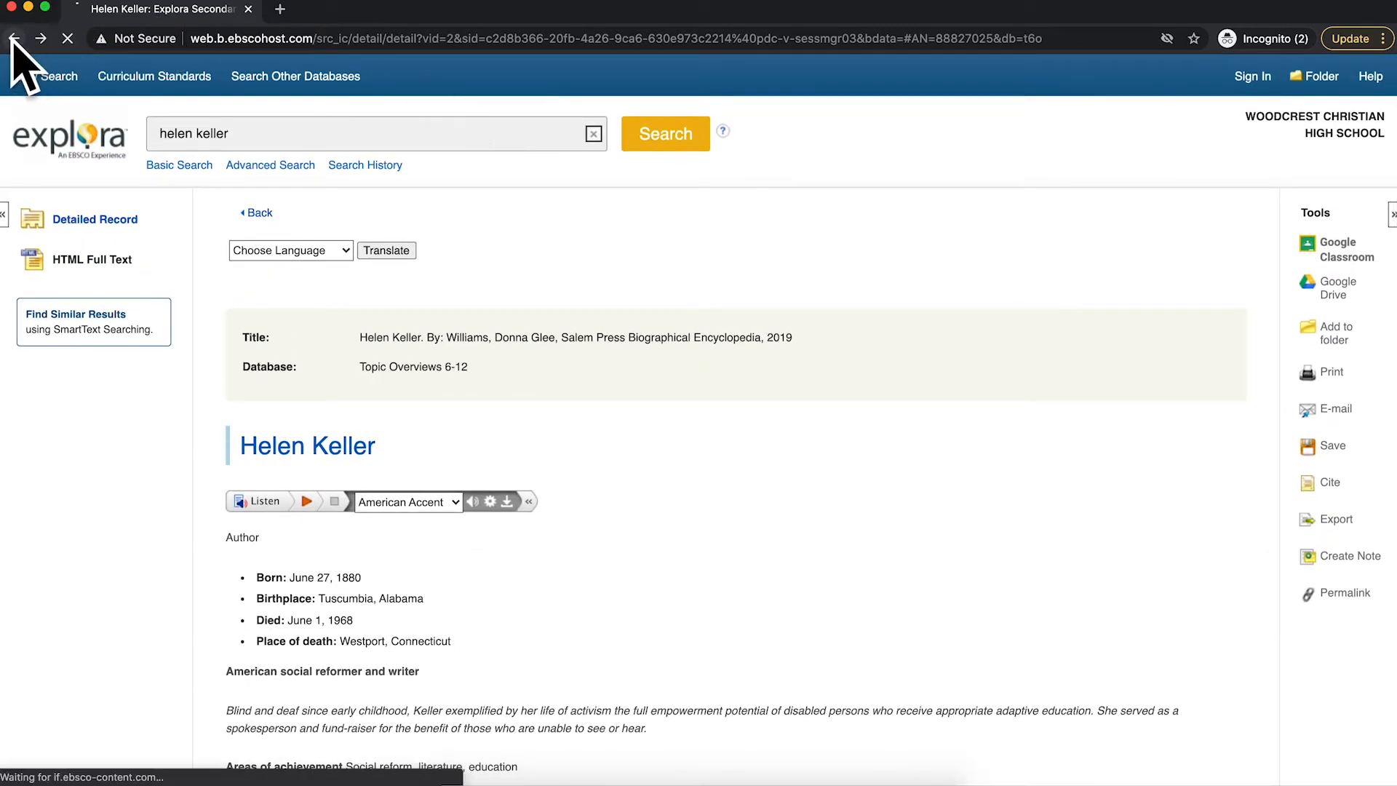
left_click(16, 38)
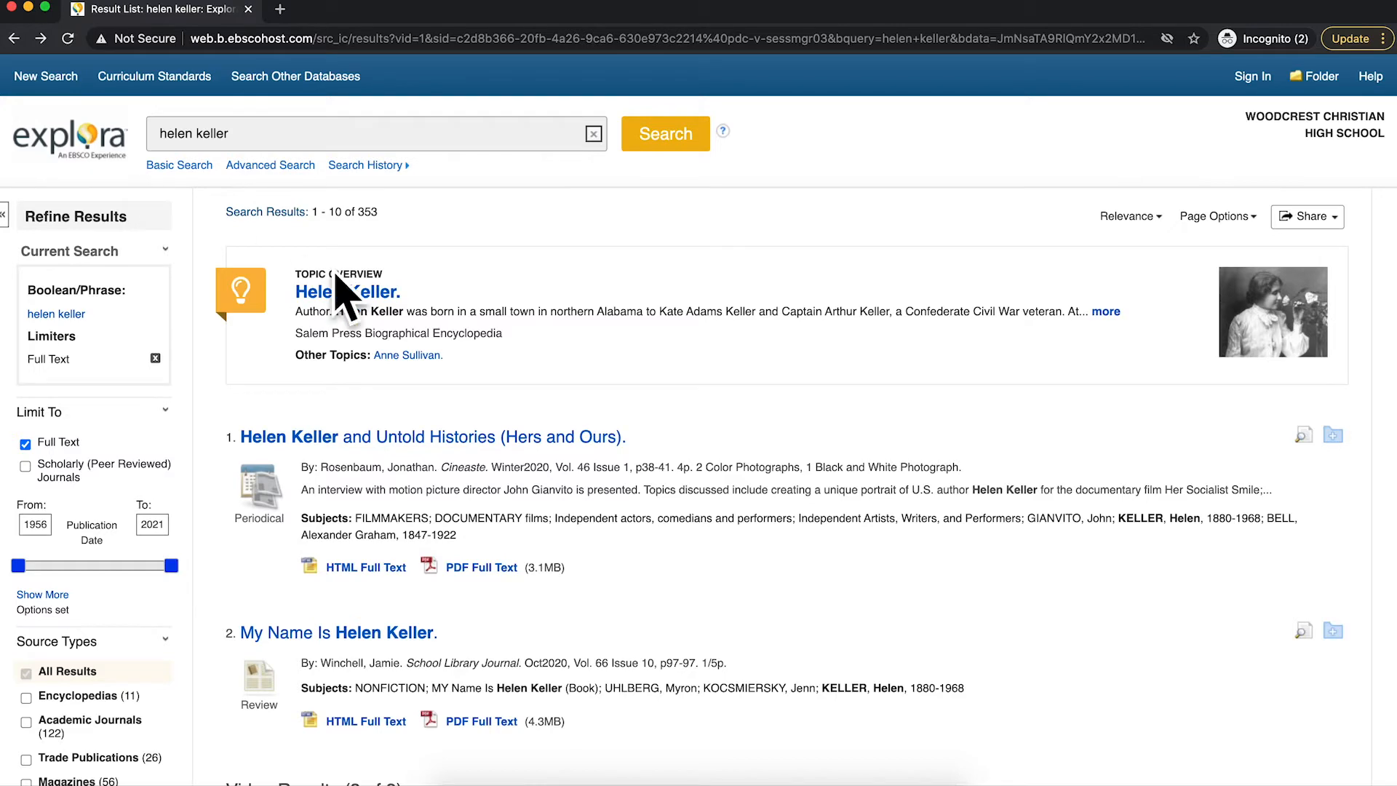
scroll("down", 3)
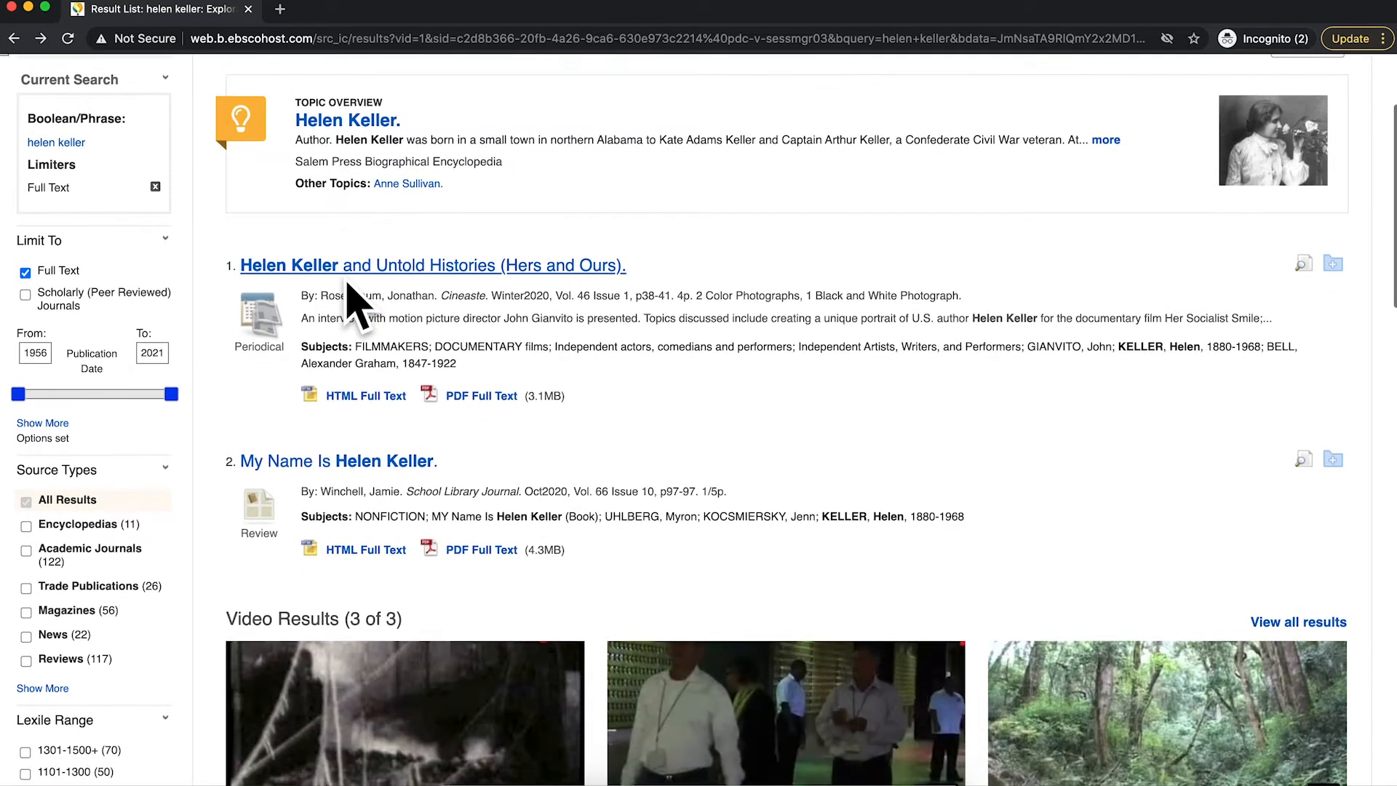
mouse_move(355, 308)
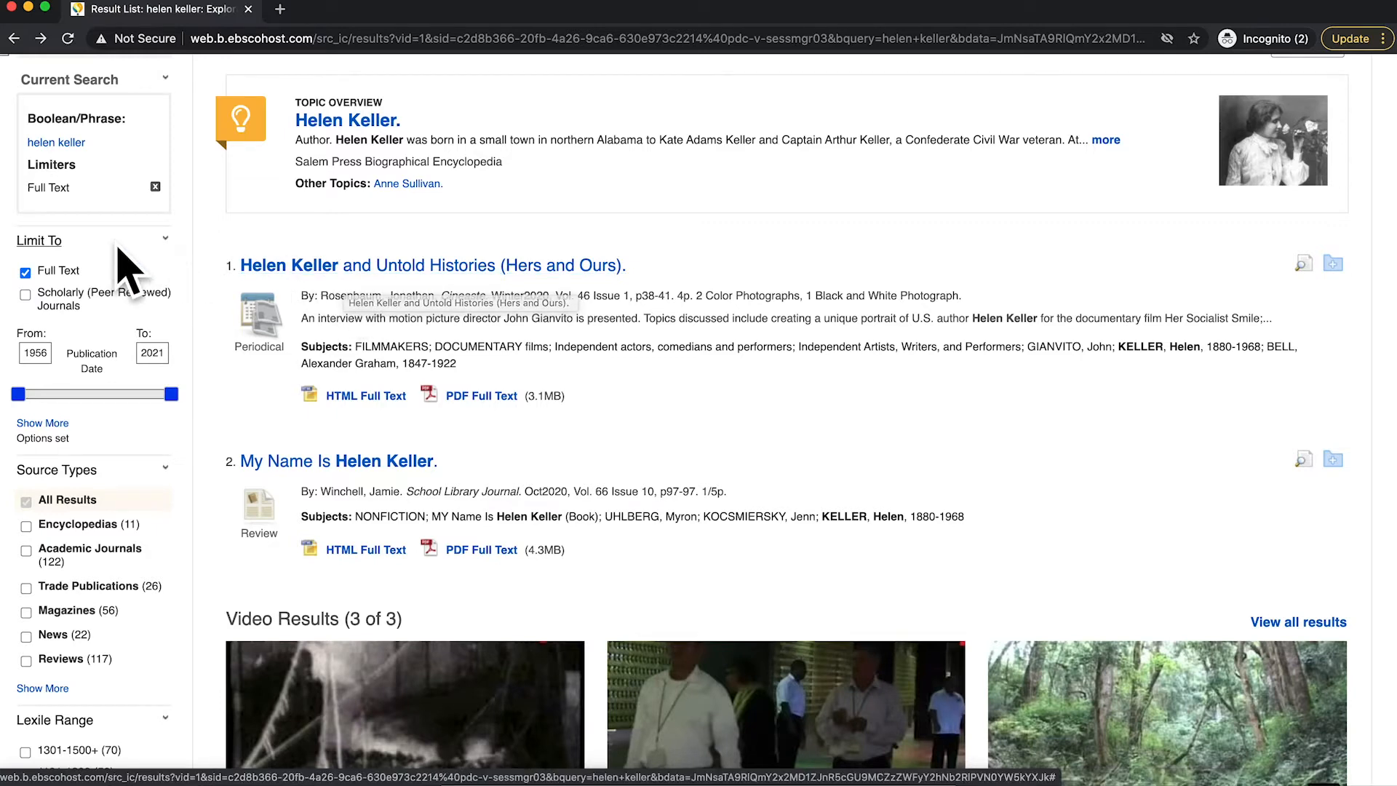
scroll("down", 3)
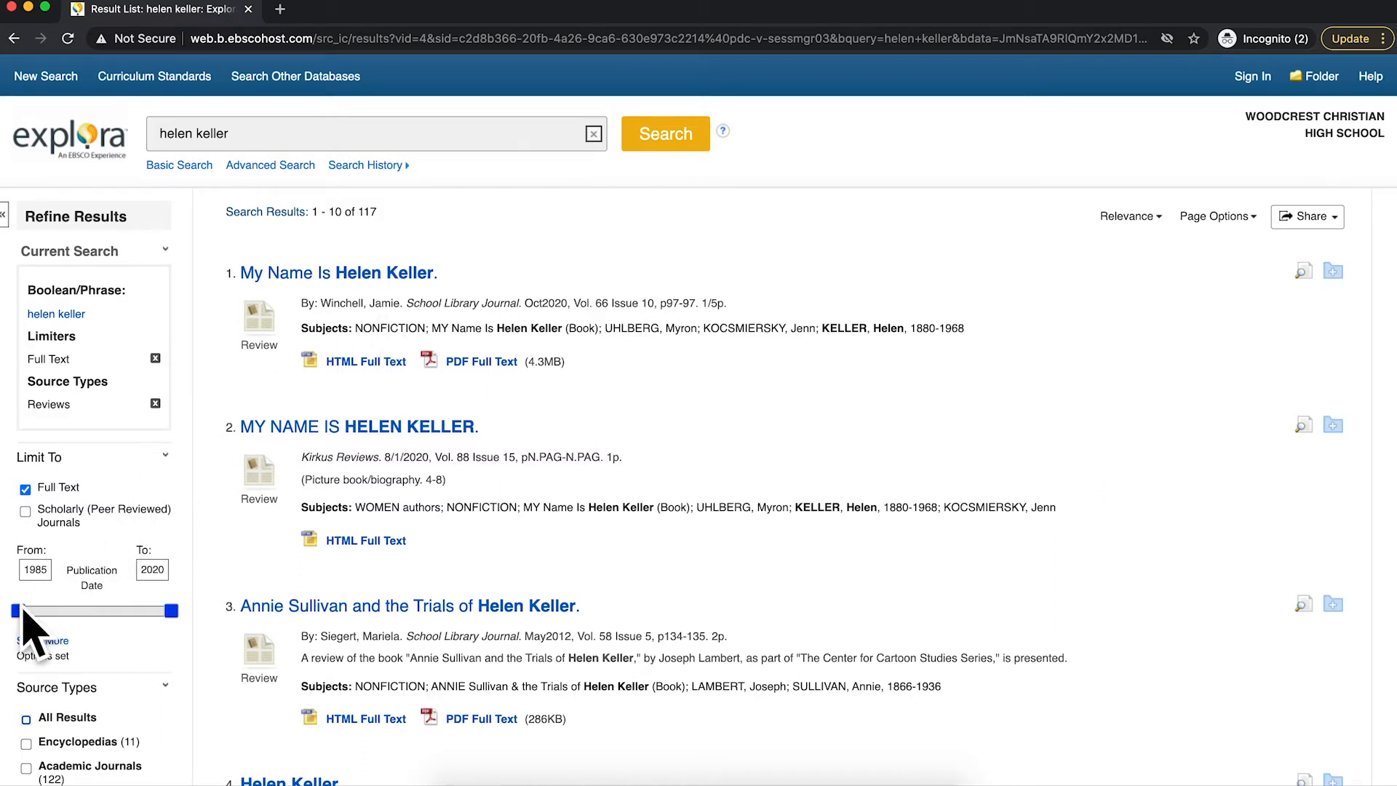
Drag the Publication Date slider so reviews span 2010–2020, leaving 32 results.
left_click_drag(16, 610, 116, 611)
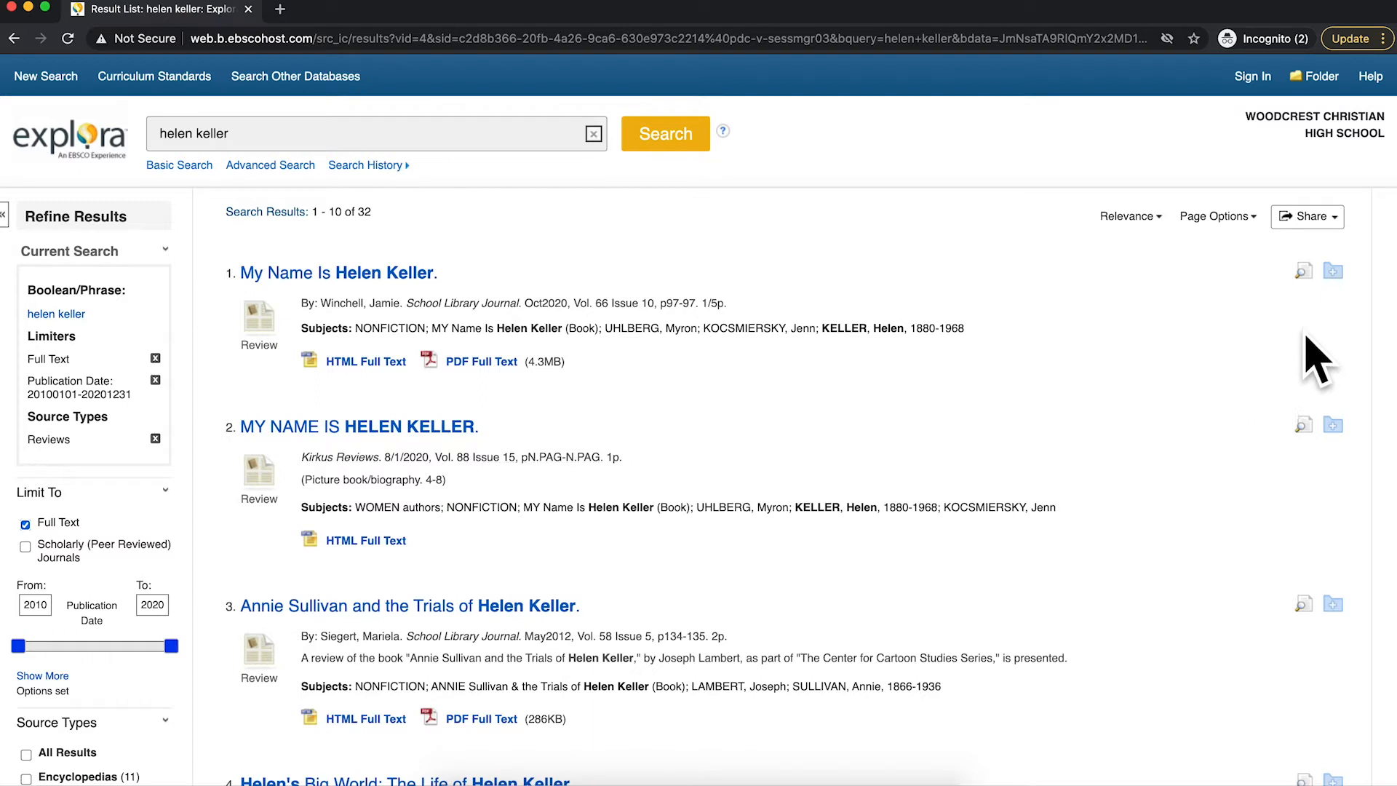
mouse_move(1318, 334)
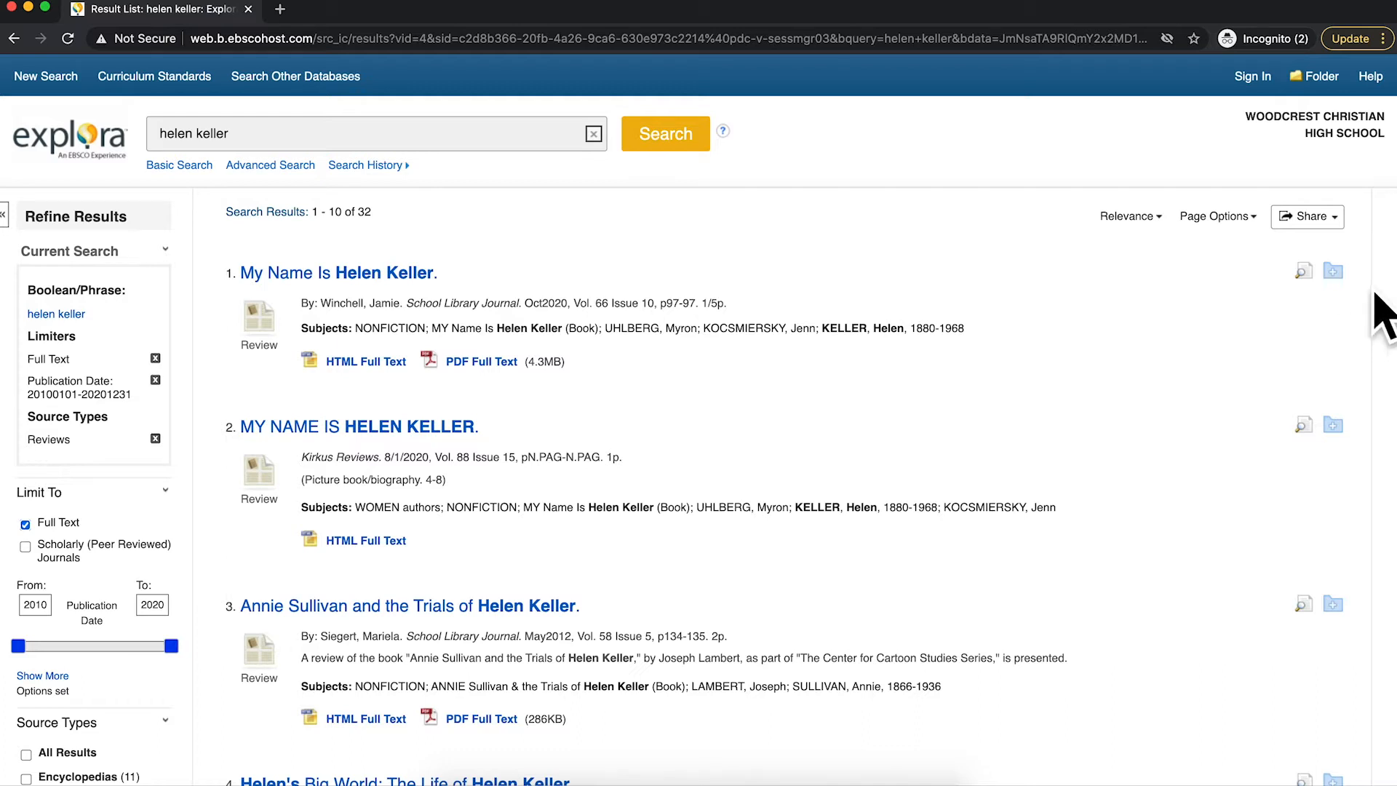
mouse_move(1331, 272)
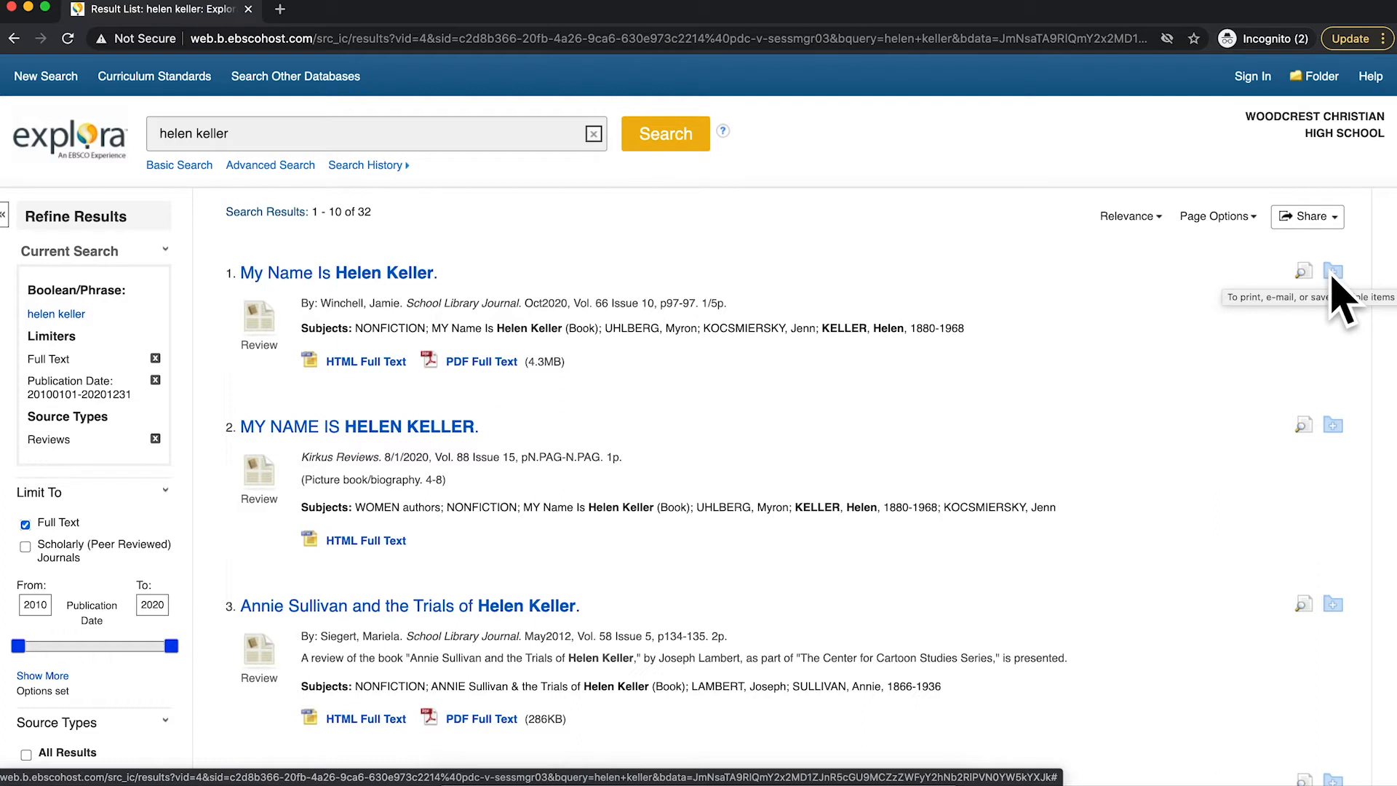
Save the review 'My Name Is Helen Keller' to the folder and preview its details.
left_click(1330, 272)
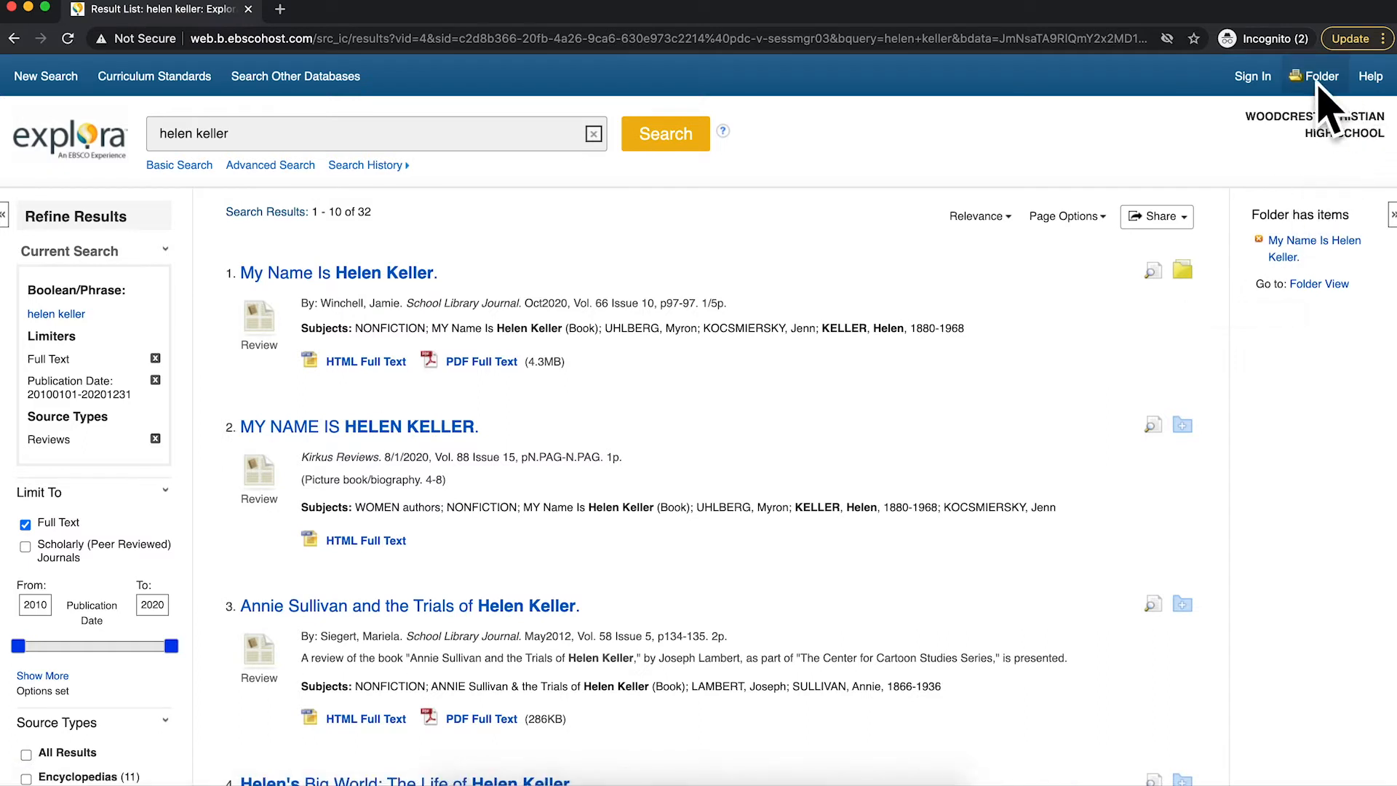
mouse_move(1311, 124)
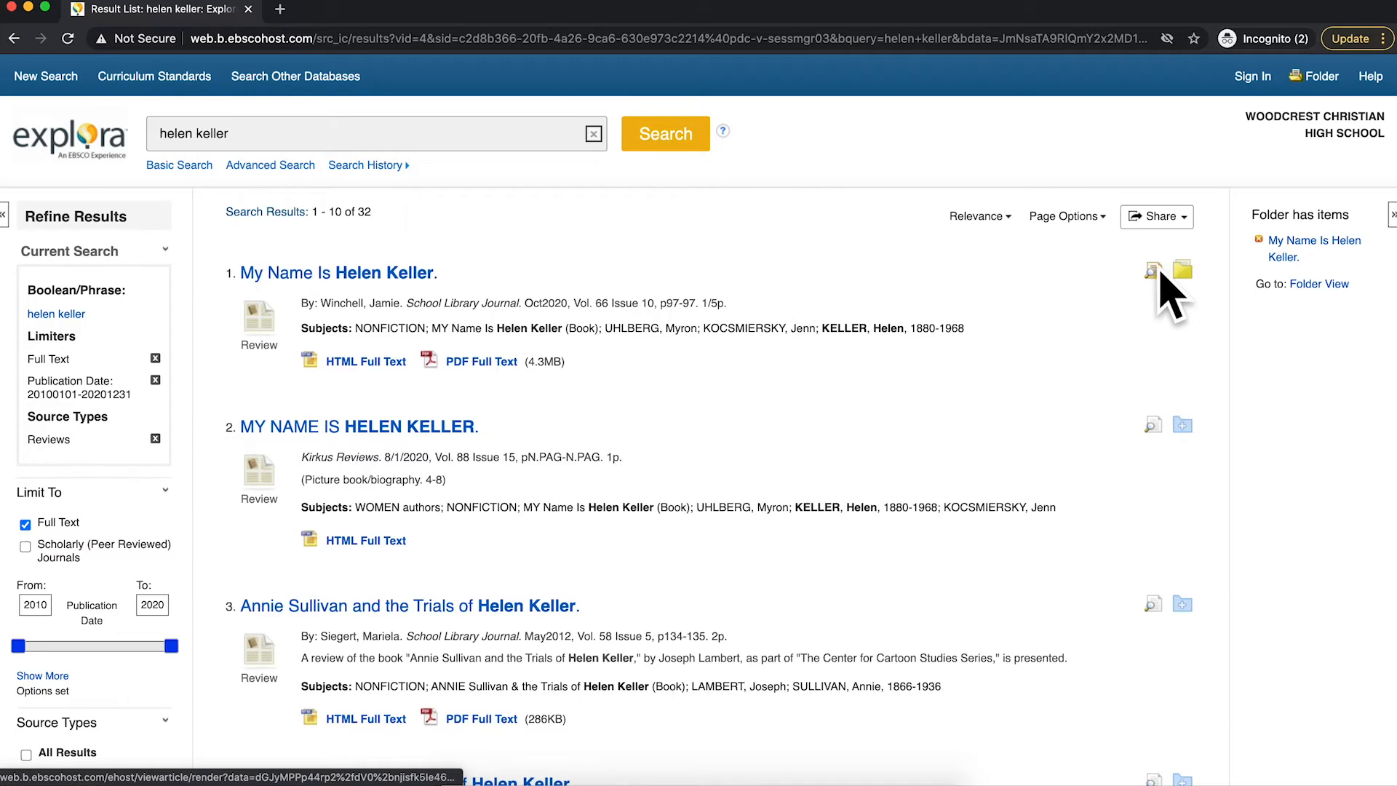
left_click(1151, 269)
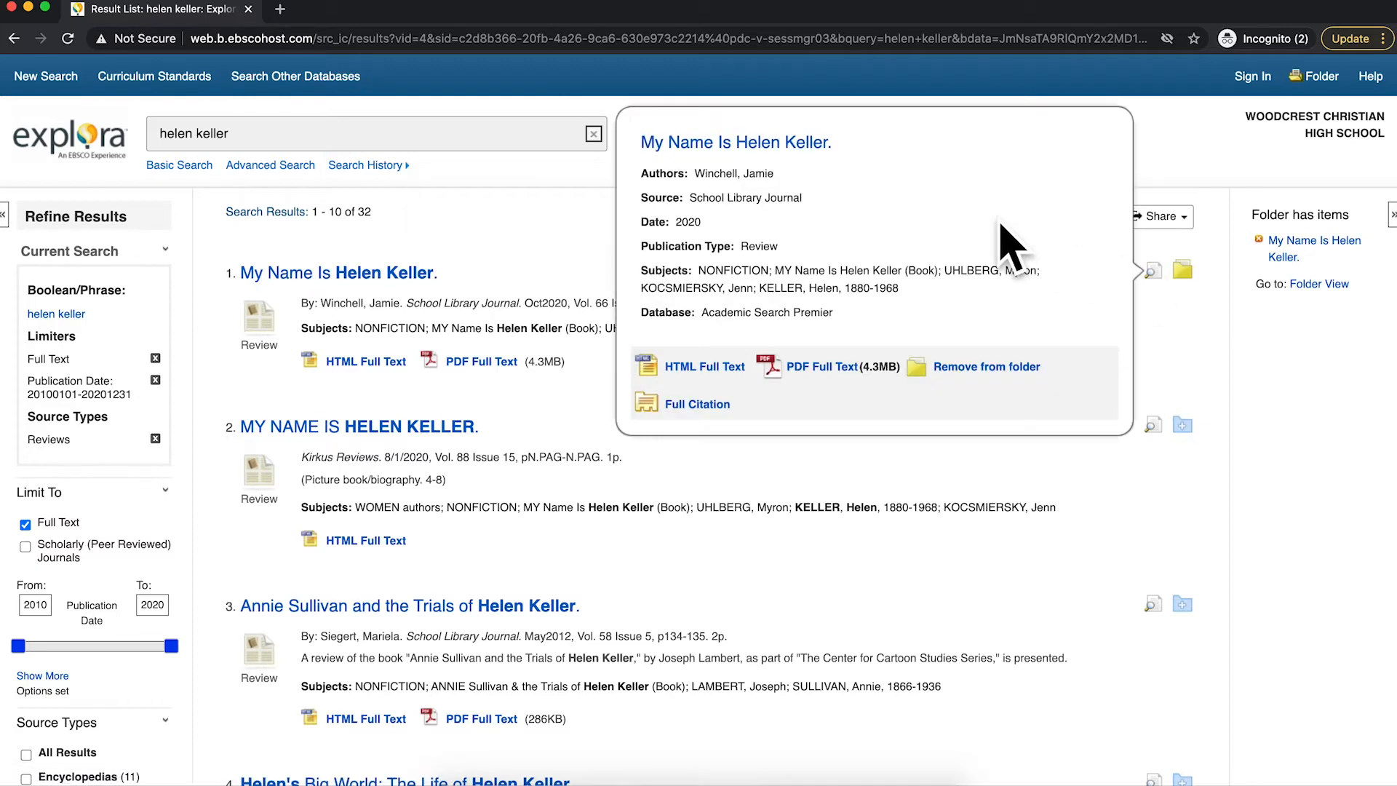
scroll("down", 3)
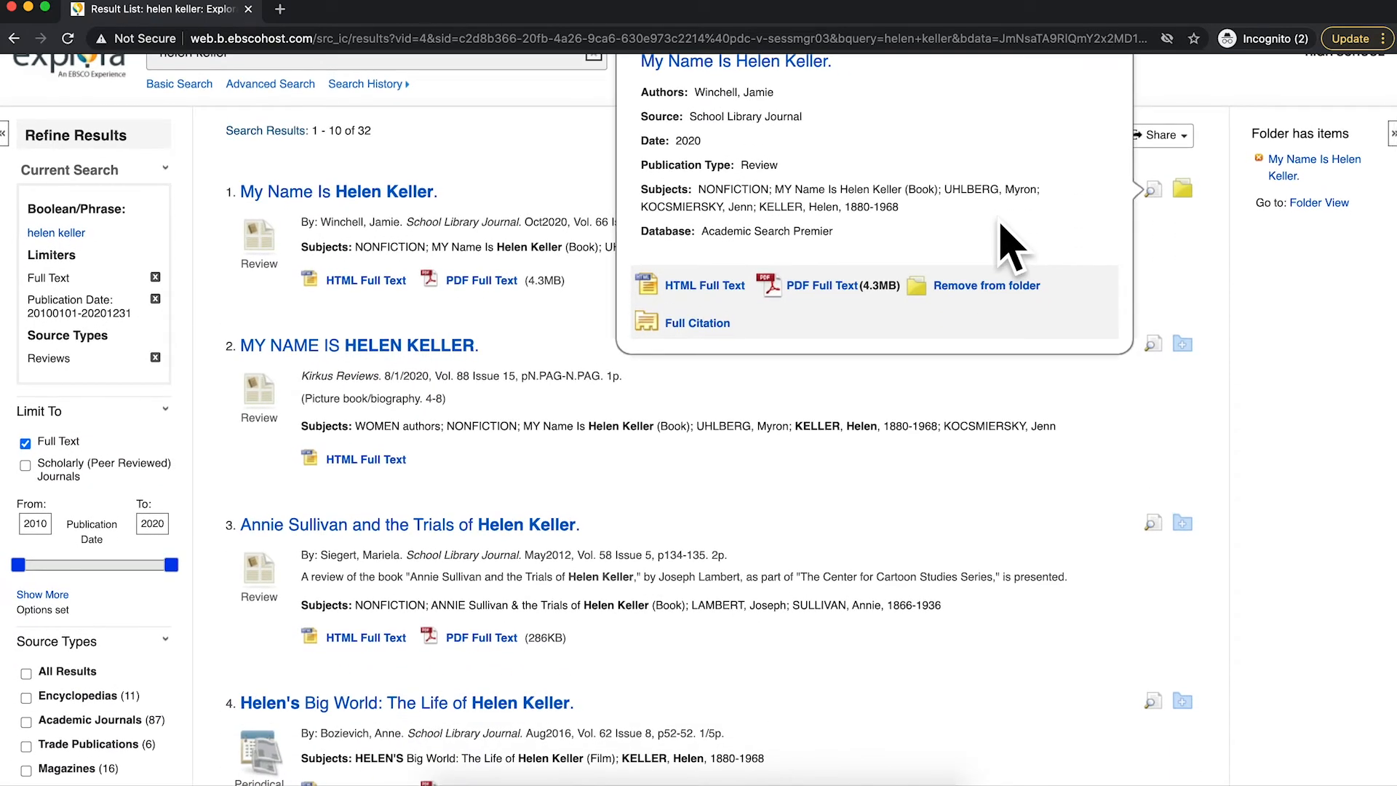